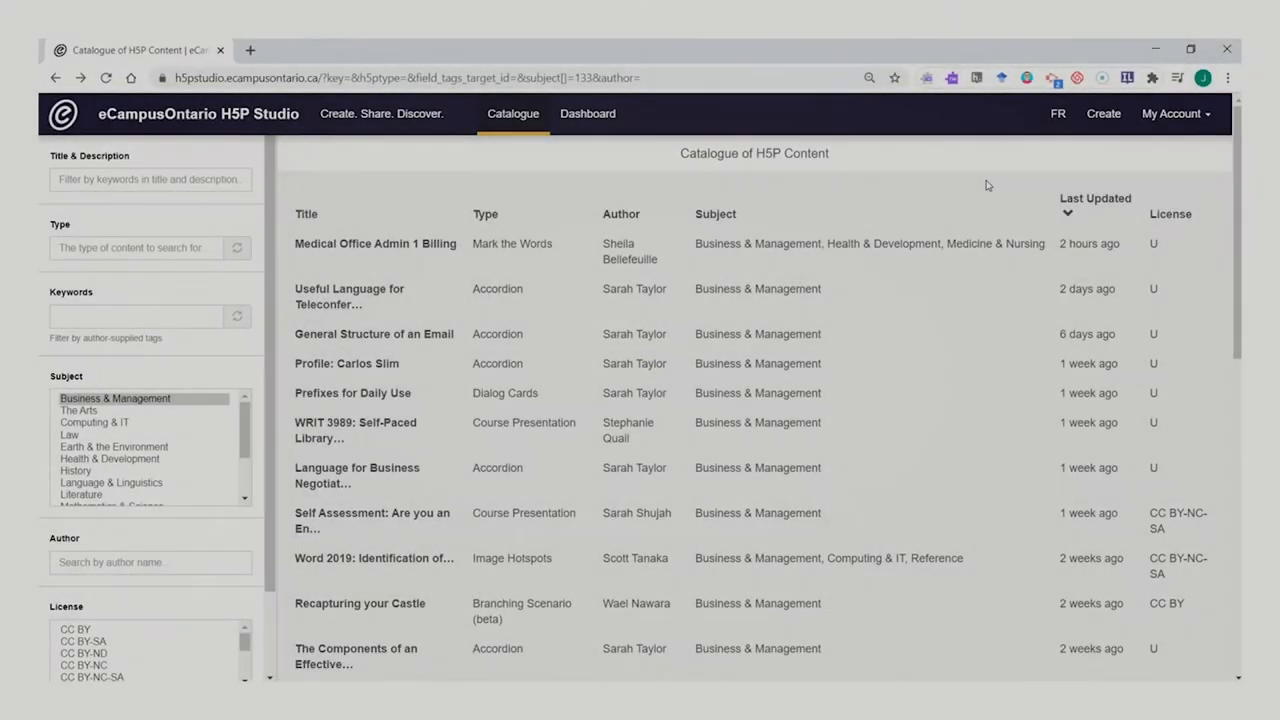
pyautogui.moveTo(968, 187)
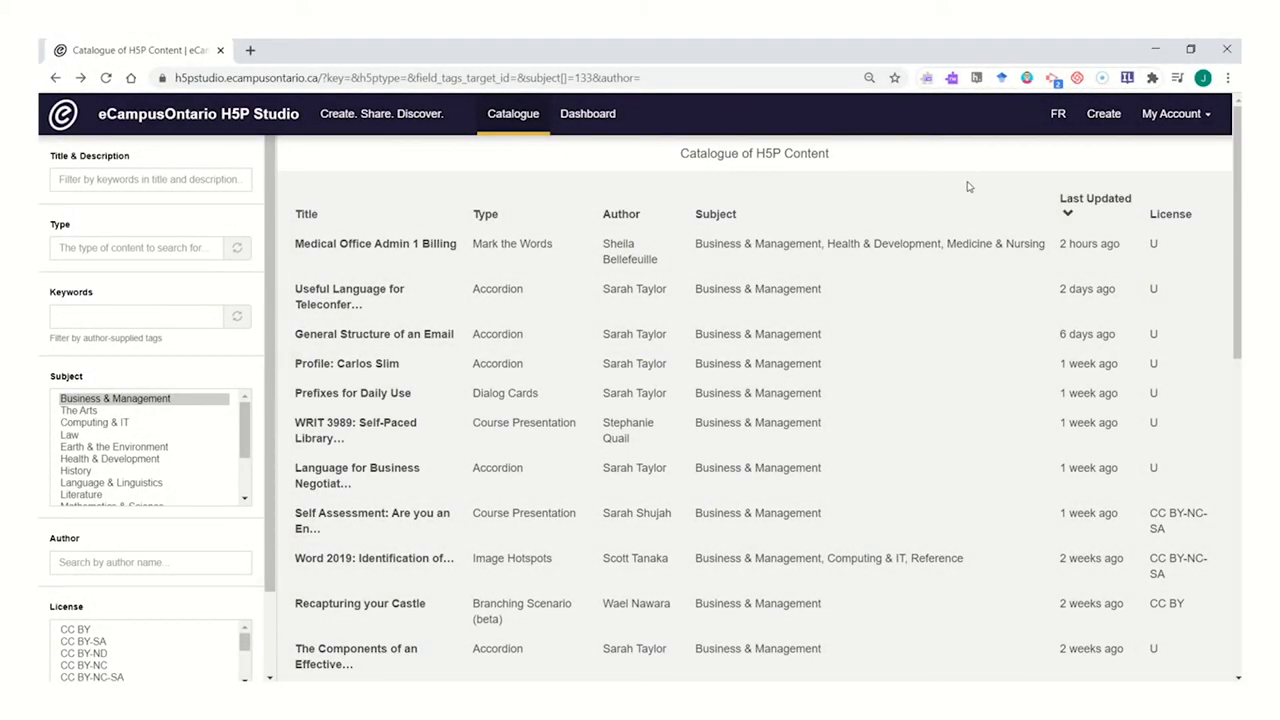
pyautogui.moveTo(950, 194)
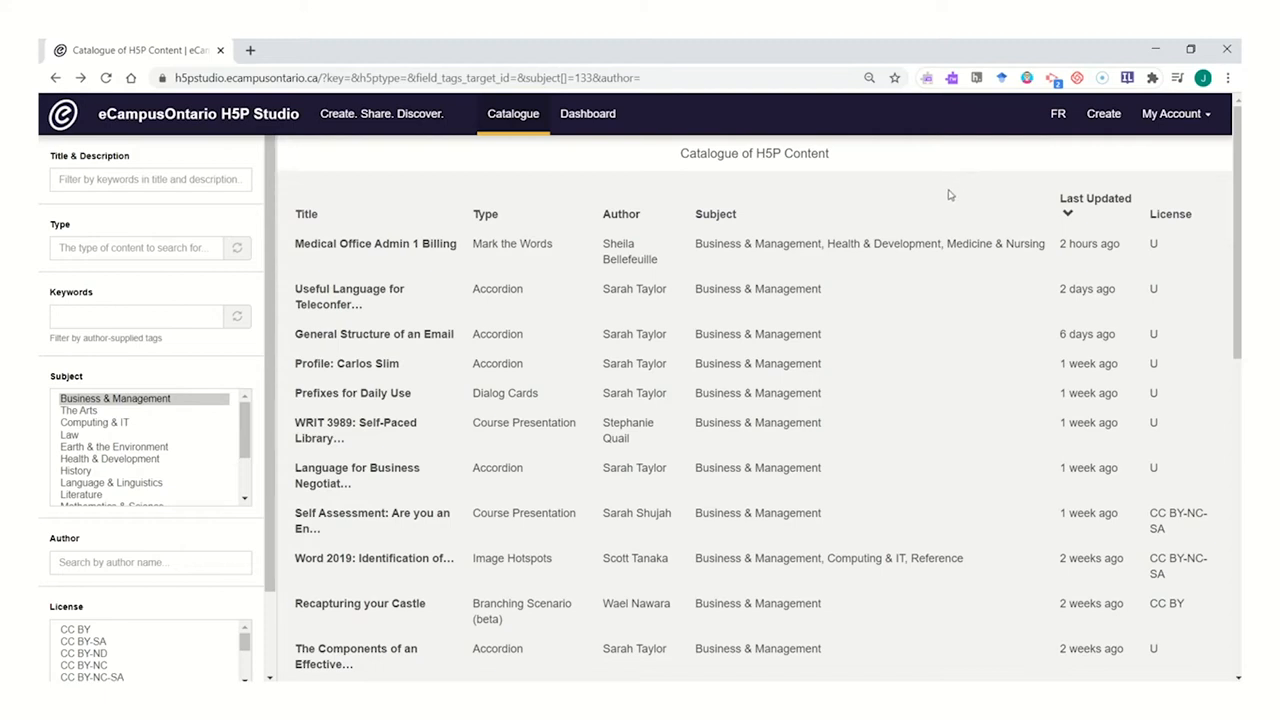
pyautogui.moveTo(790, 216)
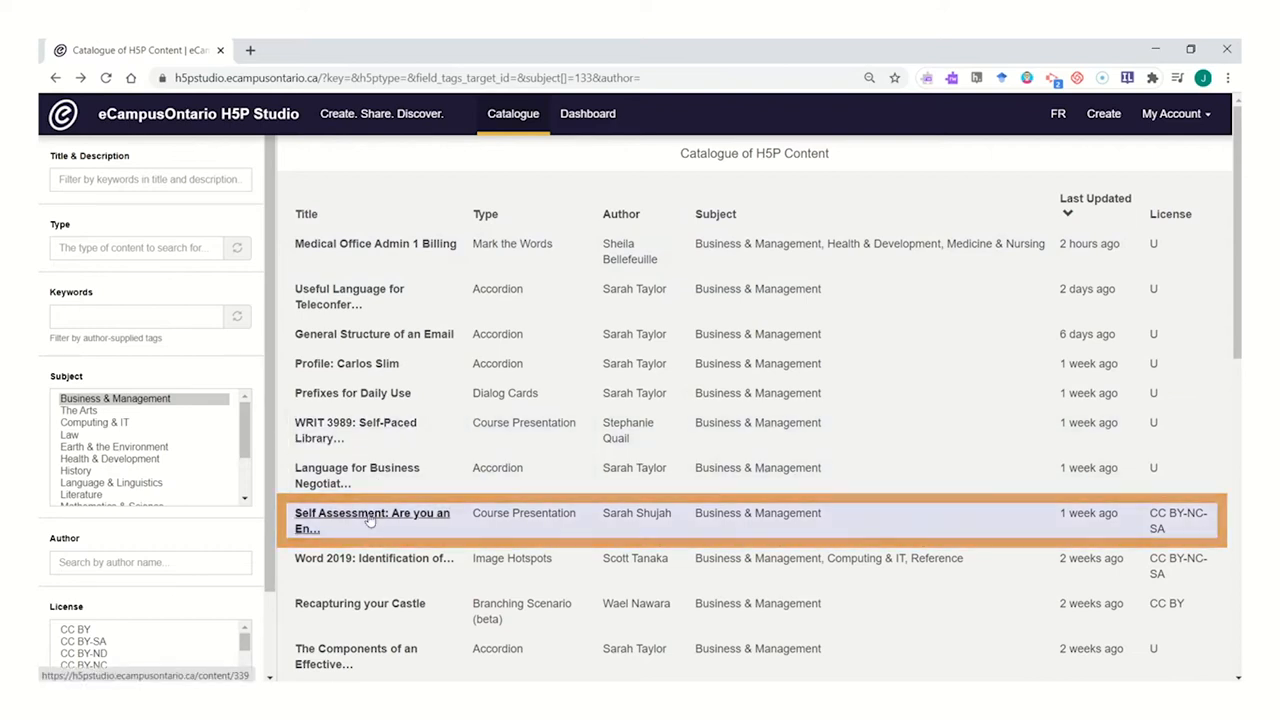
# - Open 'Self Assessment: Are you an Entrepreneur?' from the Catalogue table
pyautogui.click(371, 513)
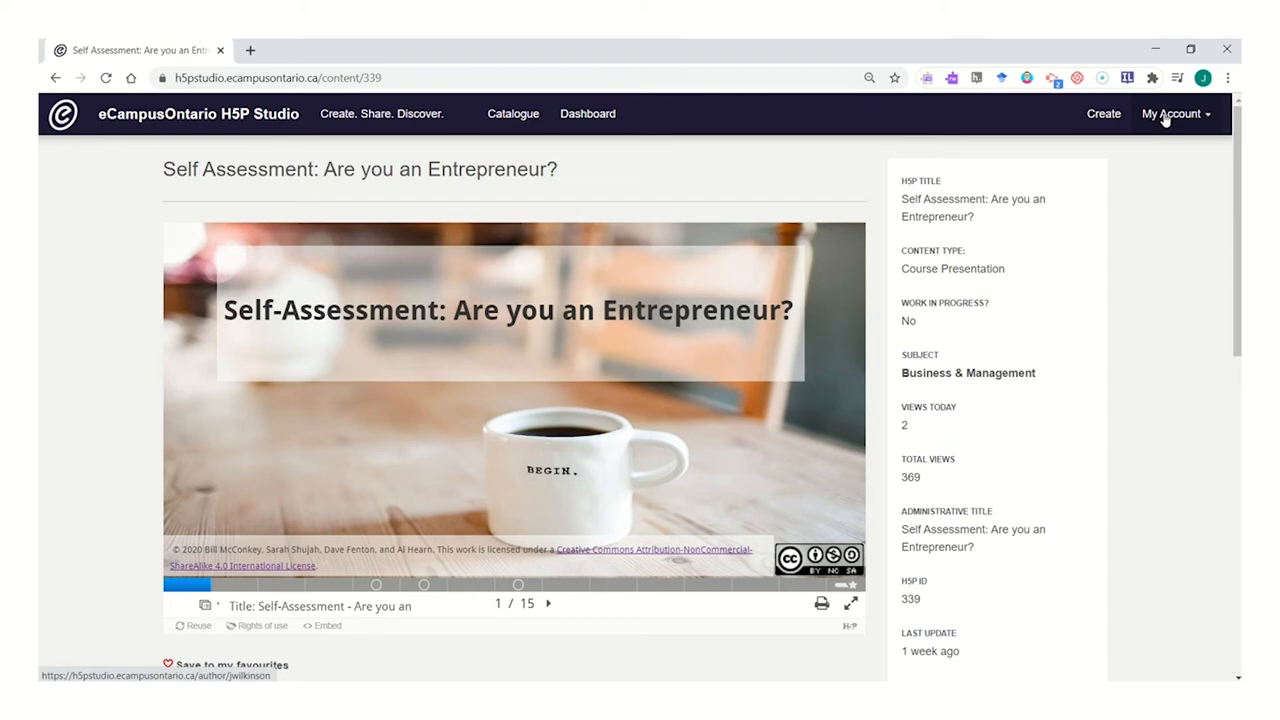
pyautogui.moveTo(1165, 115)
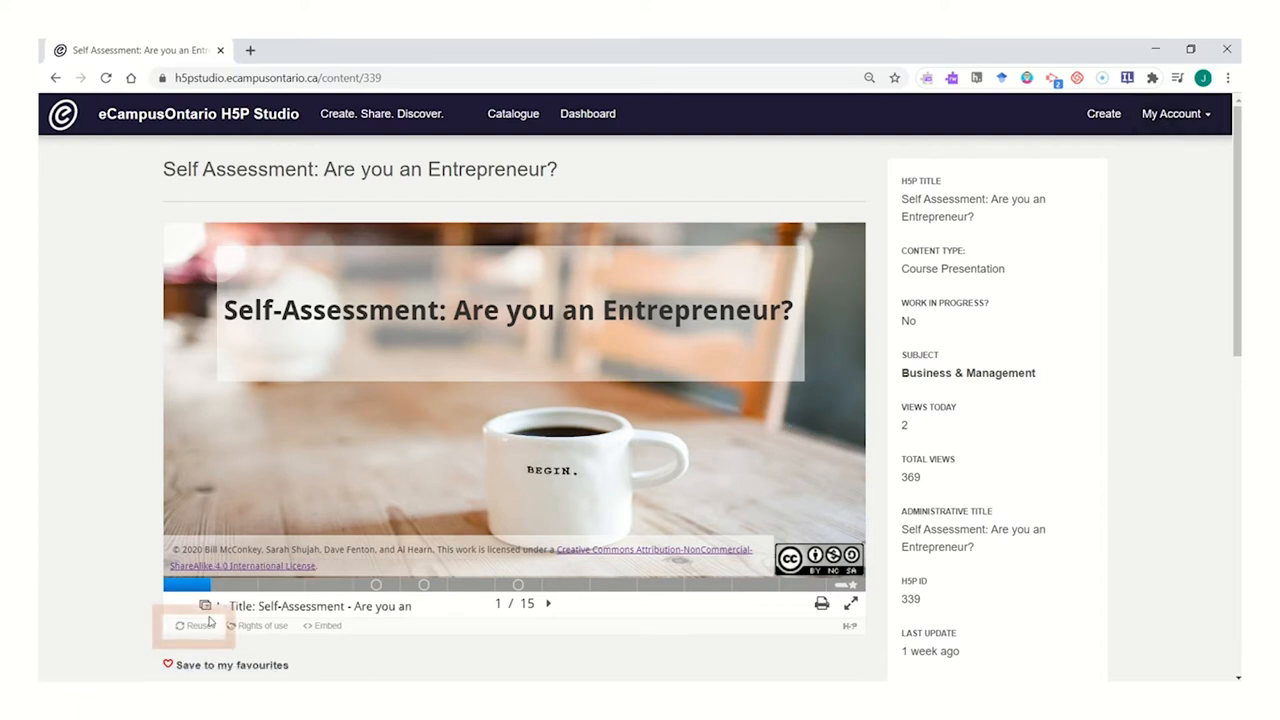
pyautogui.moveTo(192, 625)
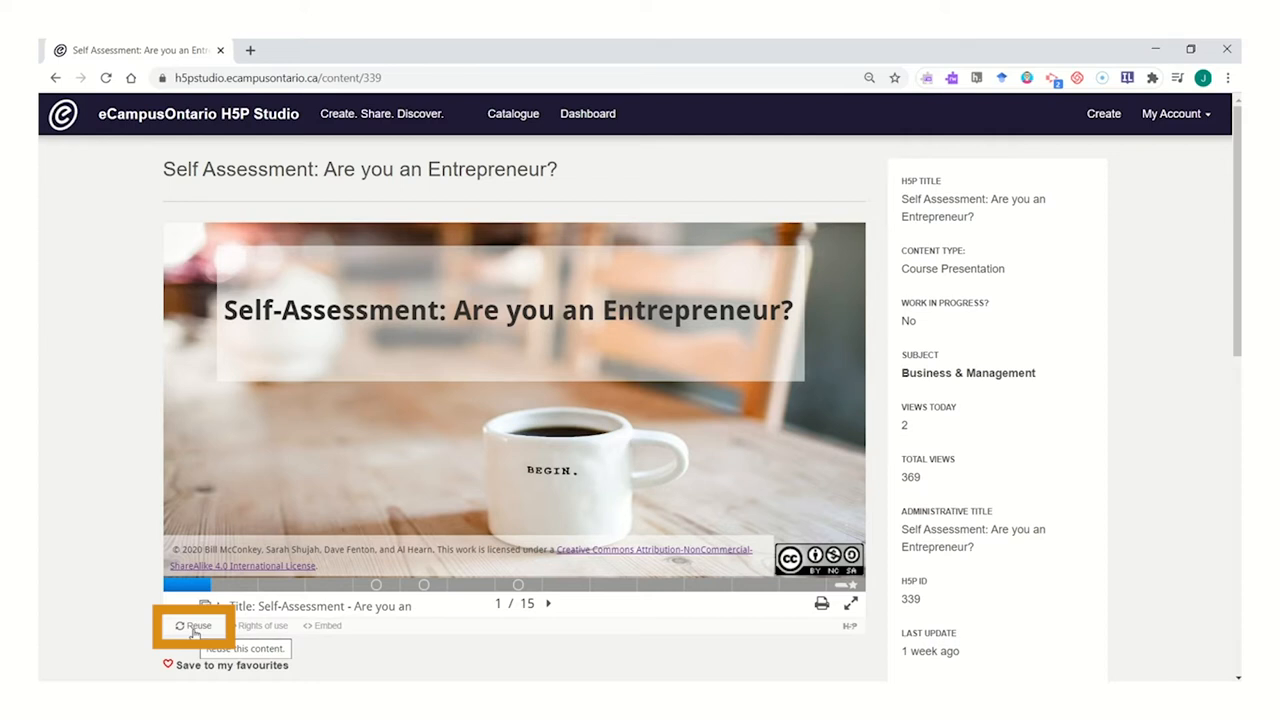
# - Download the Entrepreneur presentation via Reuse as an .h5p file onto the Desktop
pyautogui.click(192, 625)
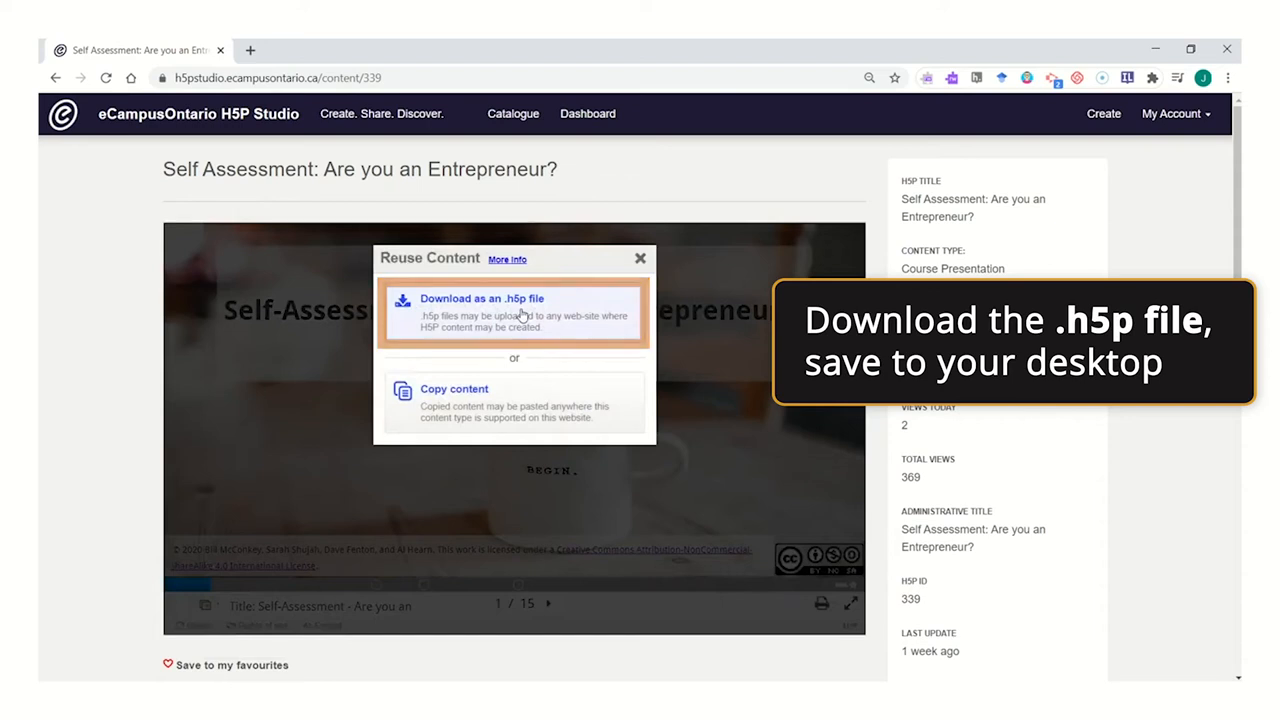
pyautogui.click(482, 298)
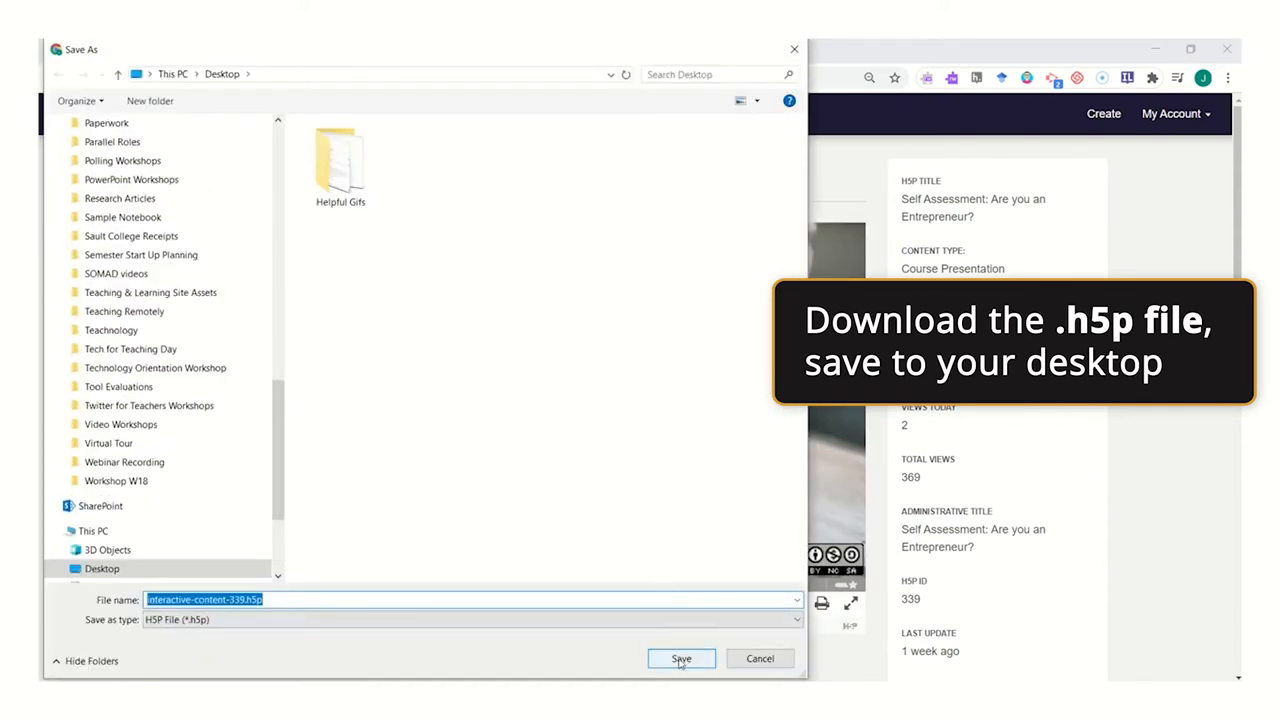
pyautogui.click(101, 568)
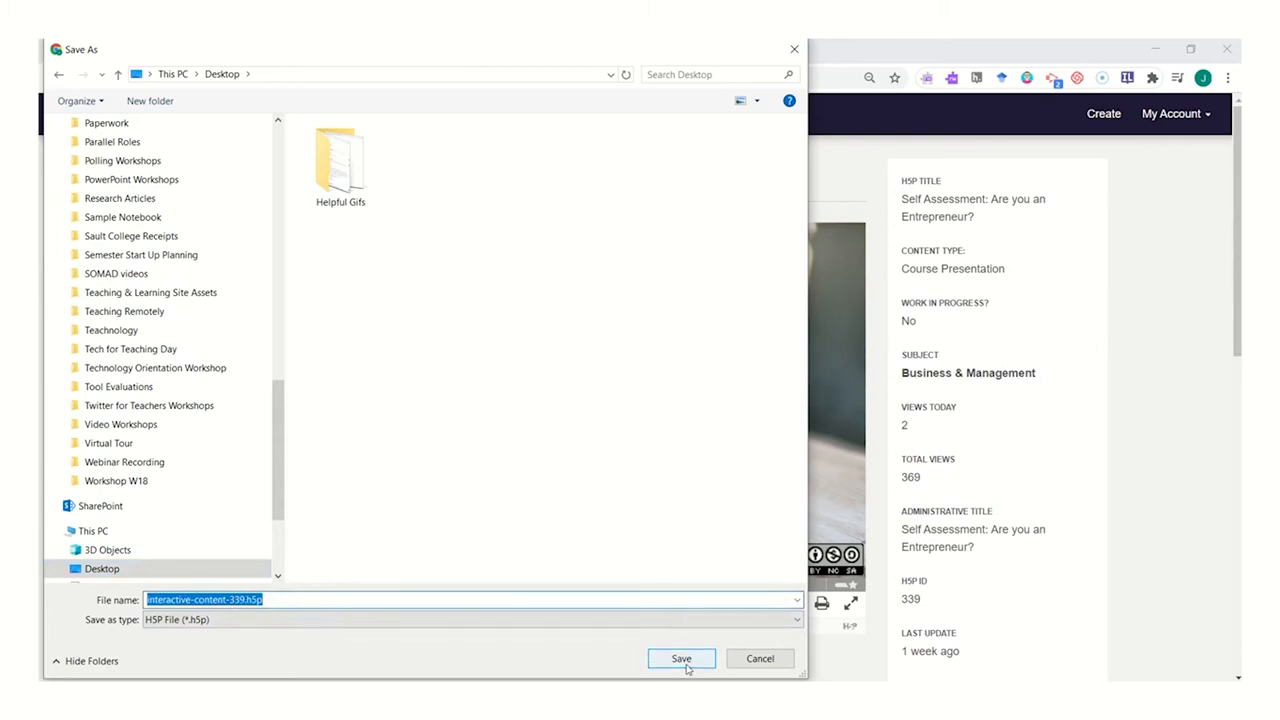
pyautogui.click(681, 658)
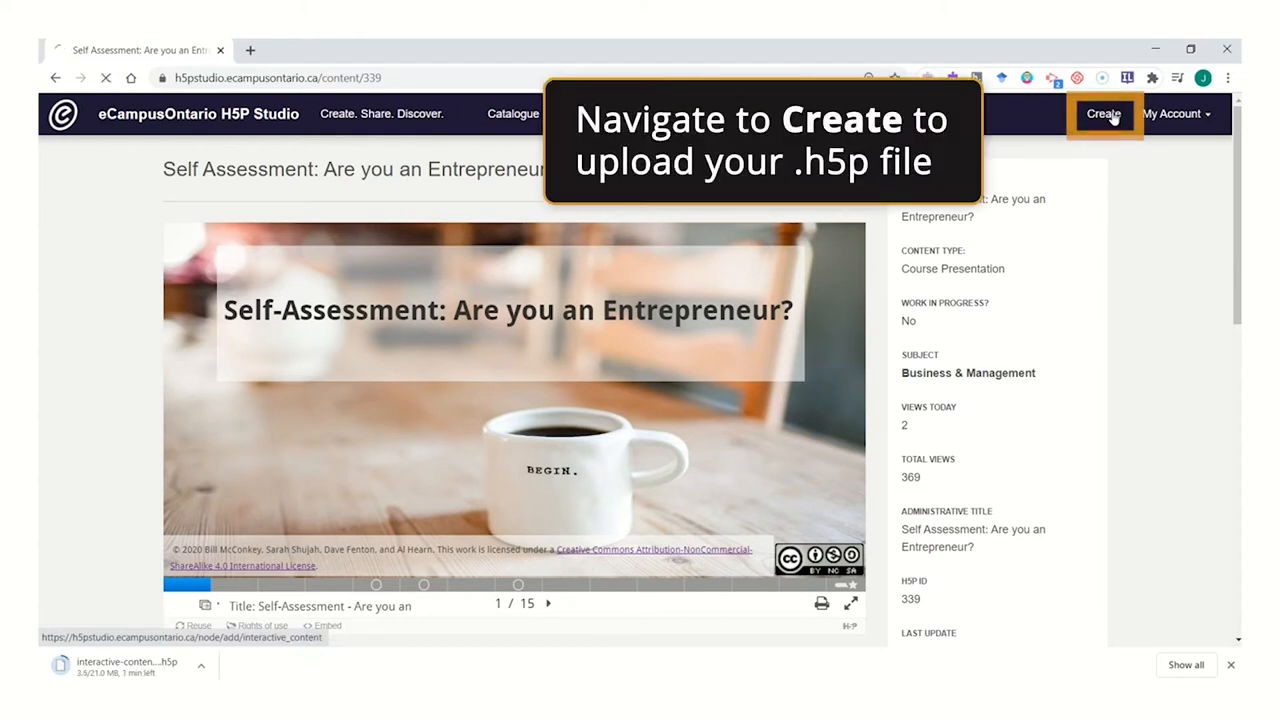
# - Start new content and select interactive-content-339.h5p as the file to upload
pyautogui.click(1103, 113)
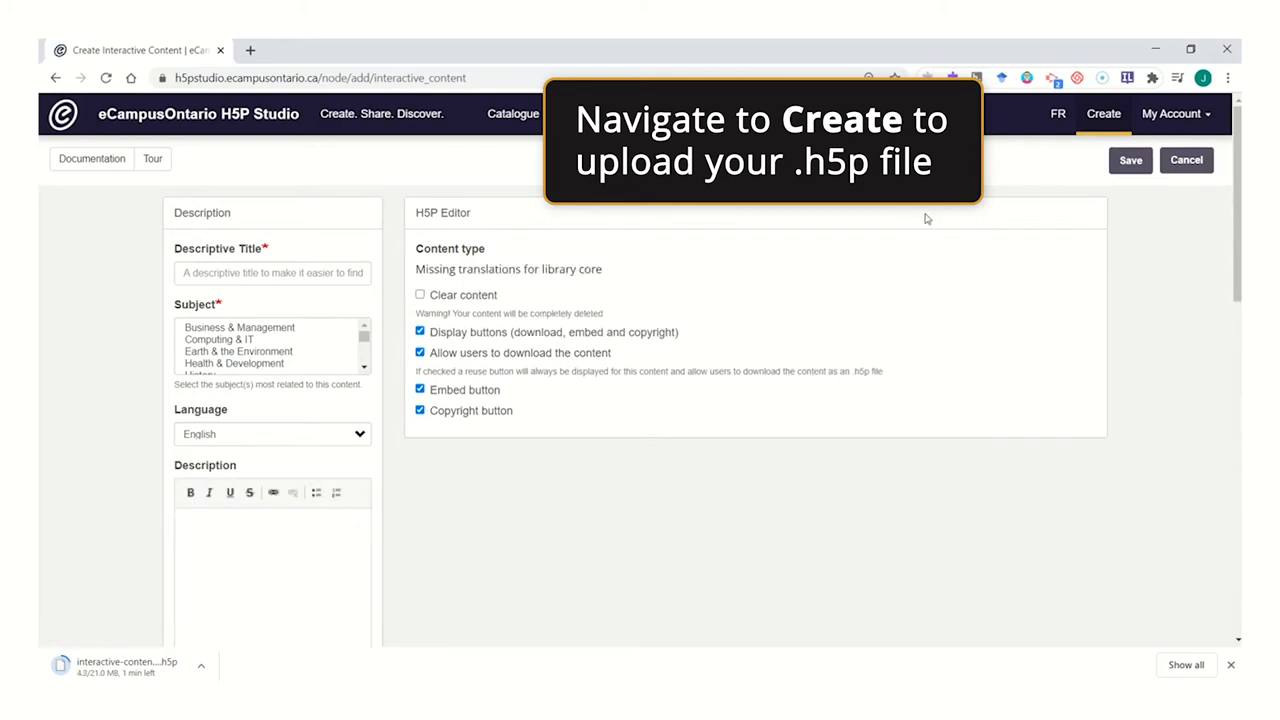
pyautogui.click(755, 278)
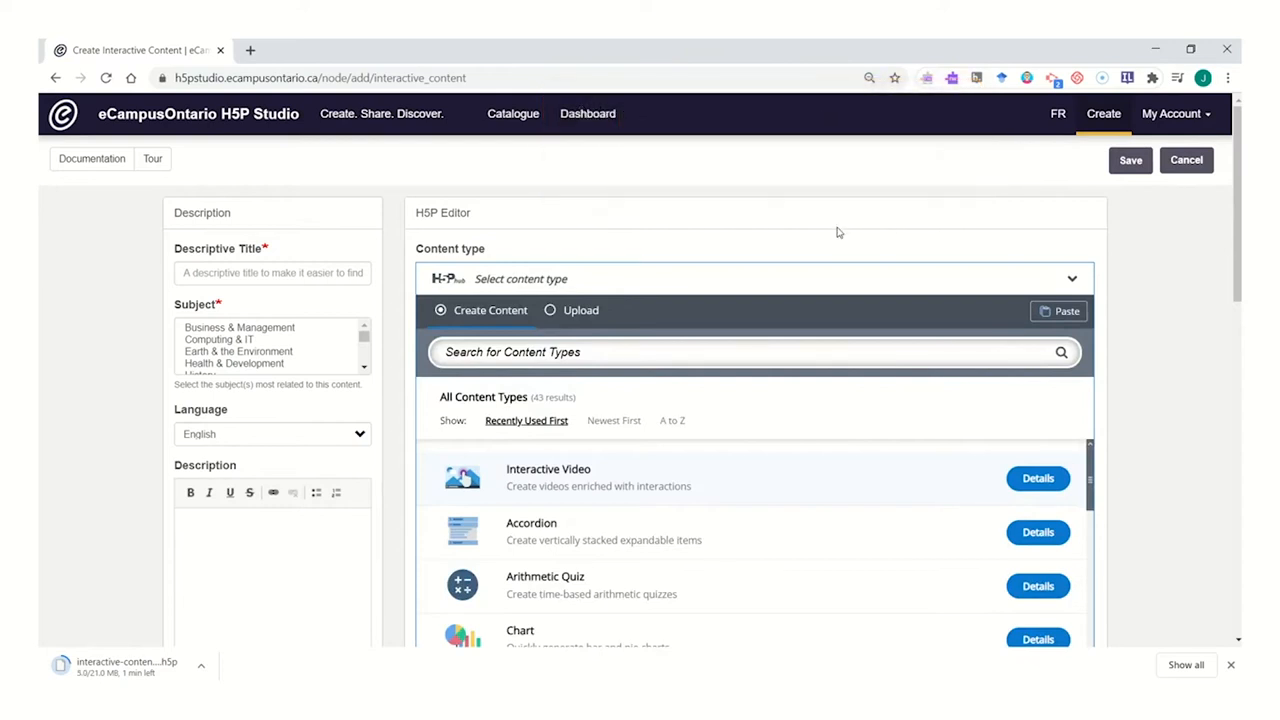
pyautogui.moveTo(635, 43)
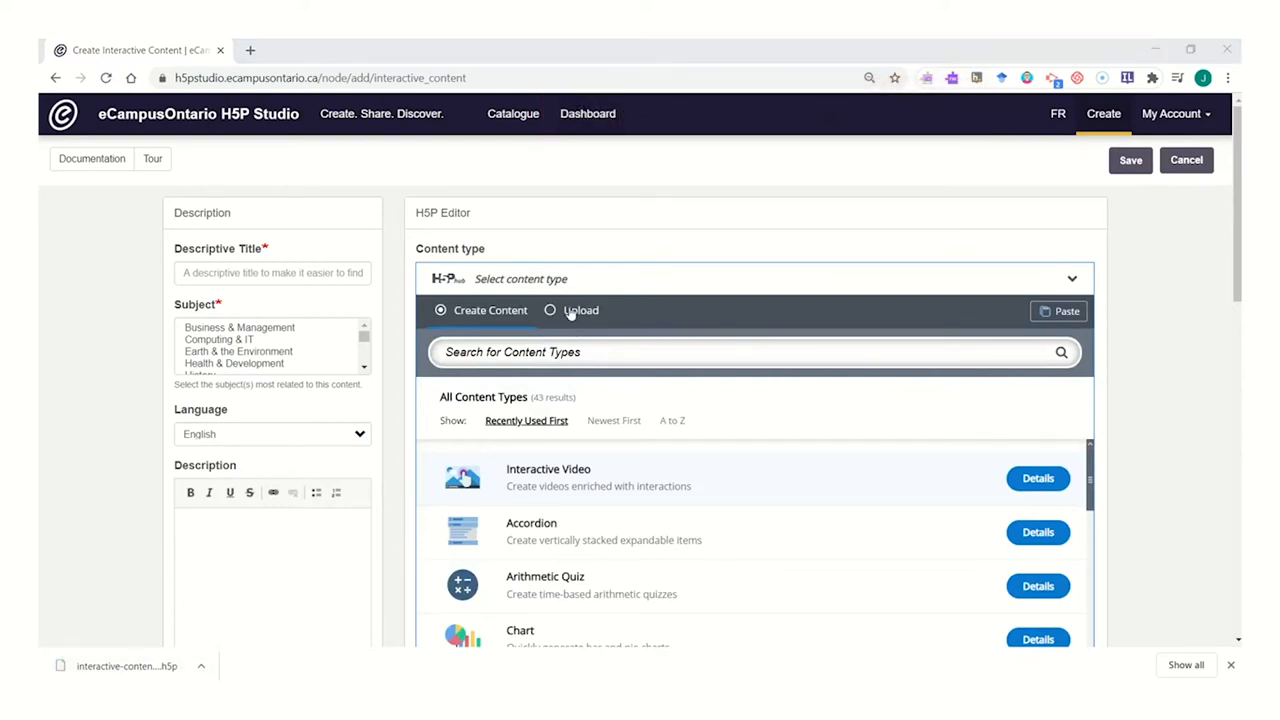
pyautogui.click(550, 310)
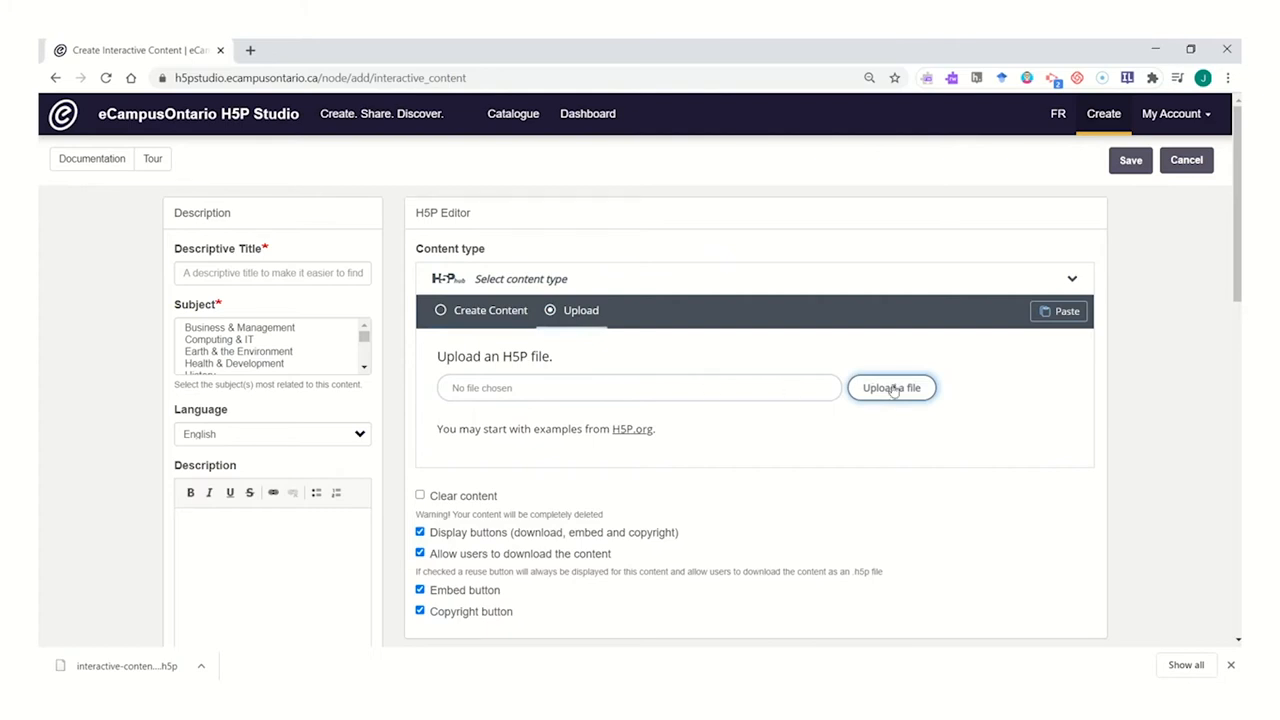
pyautogui.moveTo(897, 390)
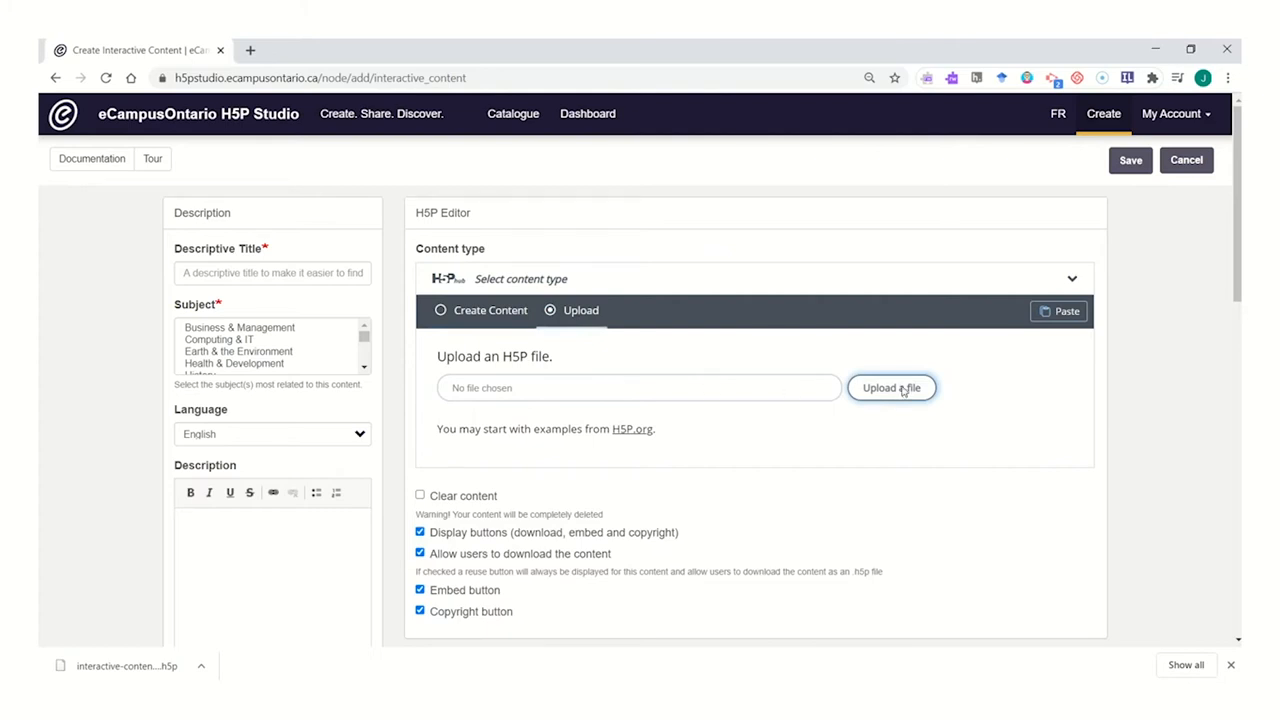
pyautogui.click(890, 388)
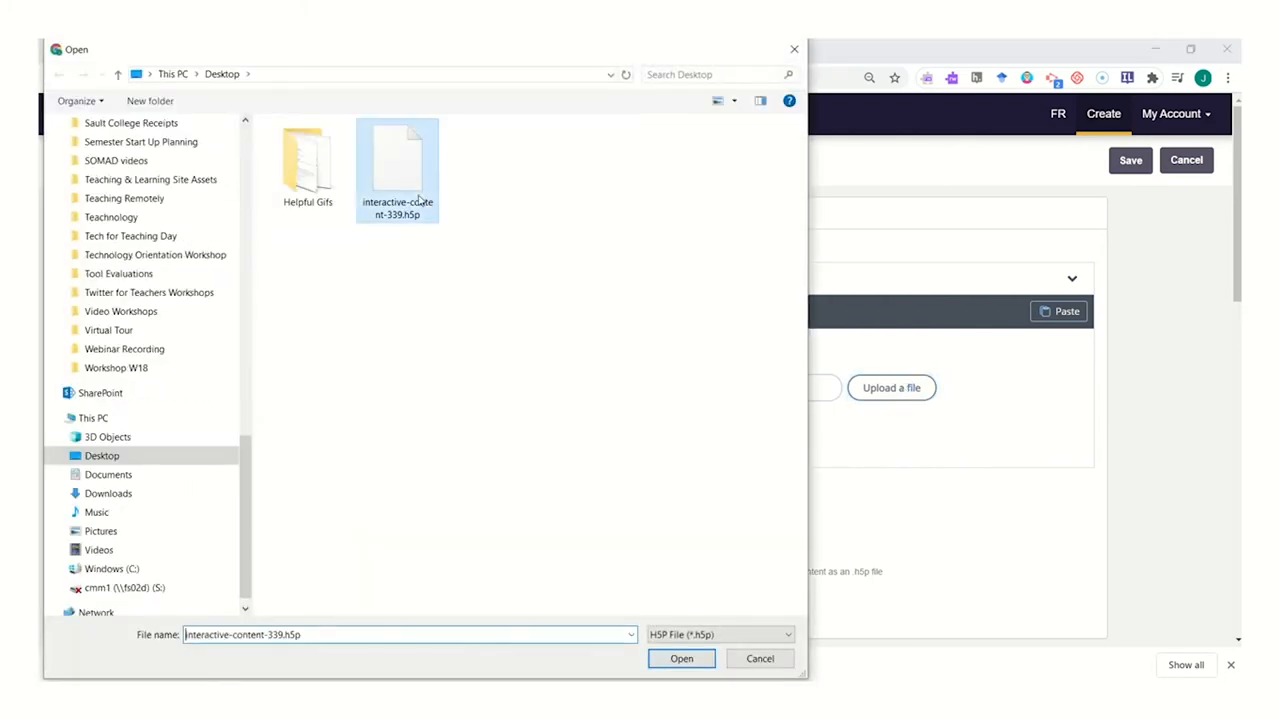
pyautogui.click(681, 658)
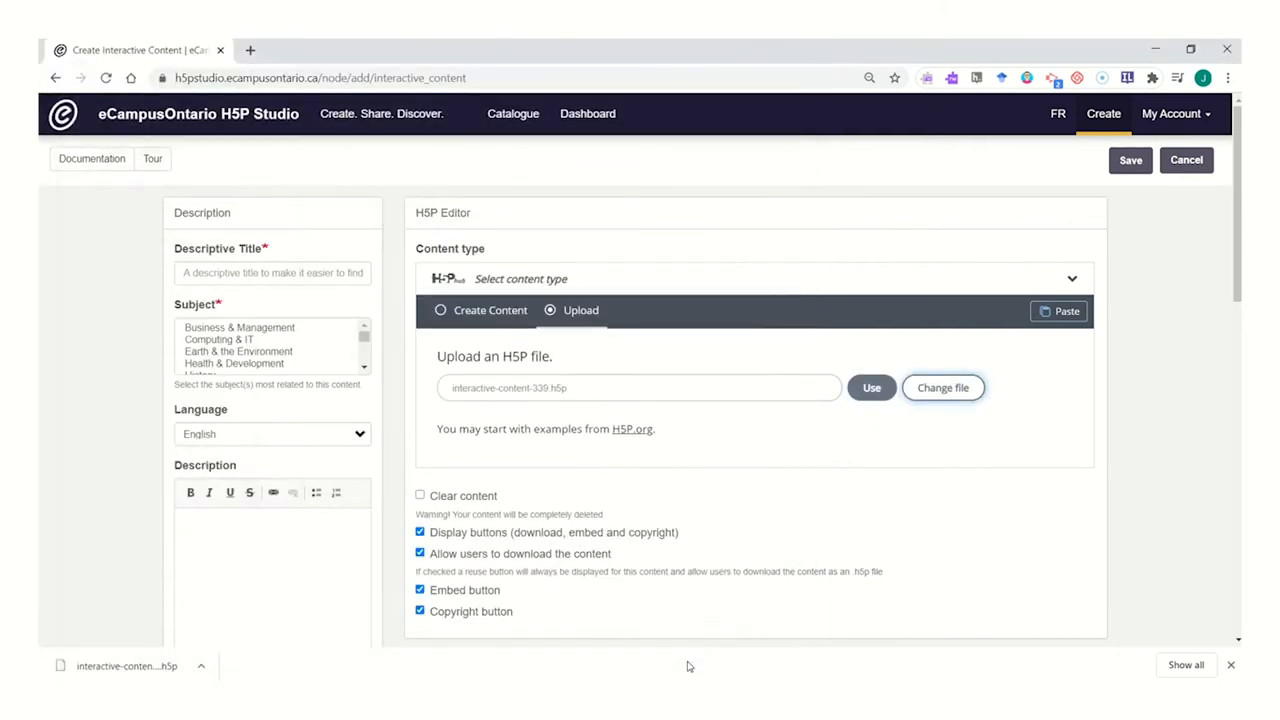
pyautogui.moveTo(894, 458)
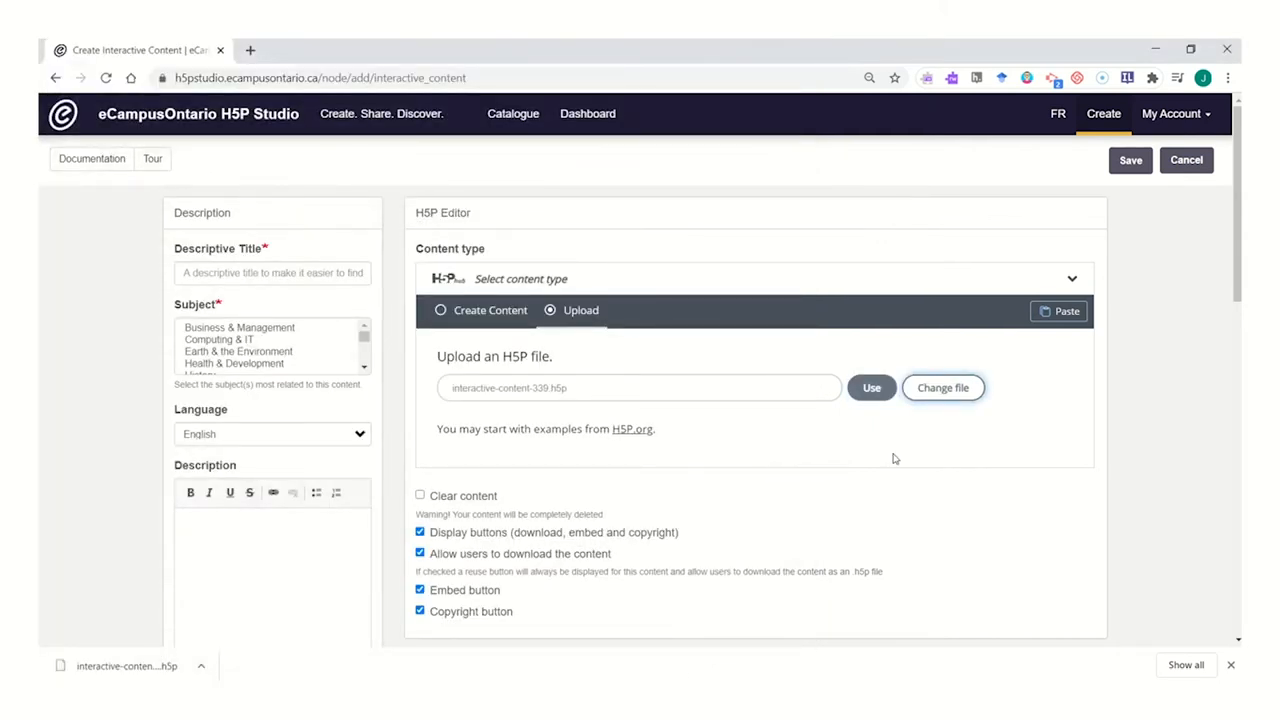
# - Use the chosen interactive-content-339.h5p file to load it into the editor
pyautogui.click(871, 387)
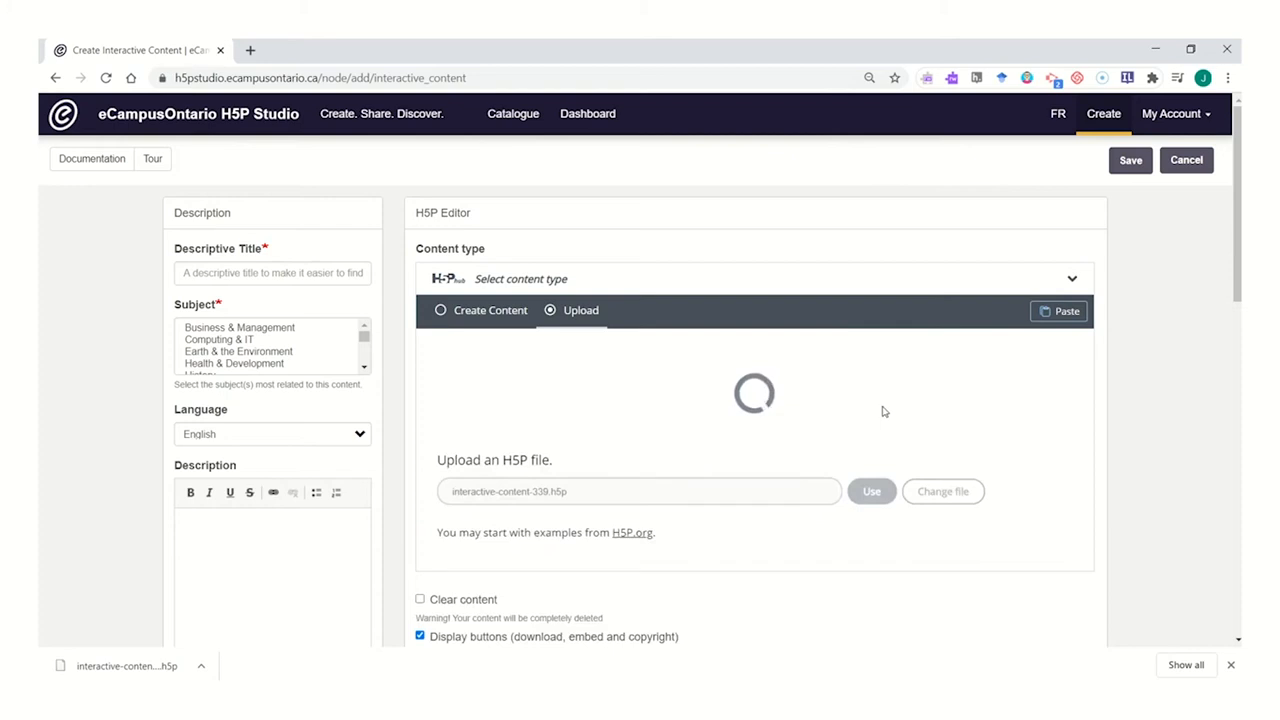
pyautogui.moveTo(893, 424)
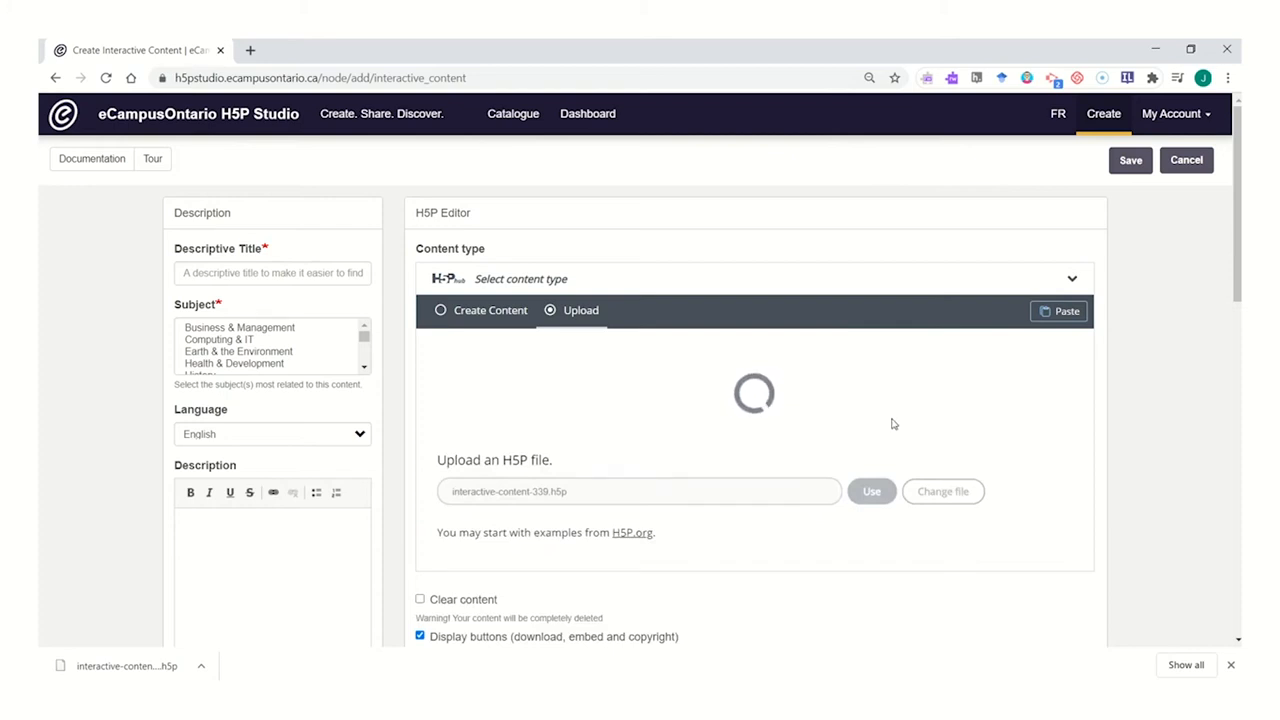
pyautogui.moveTo(813, 411)
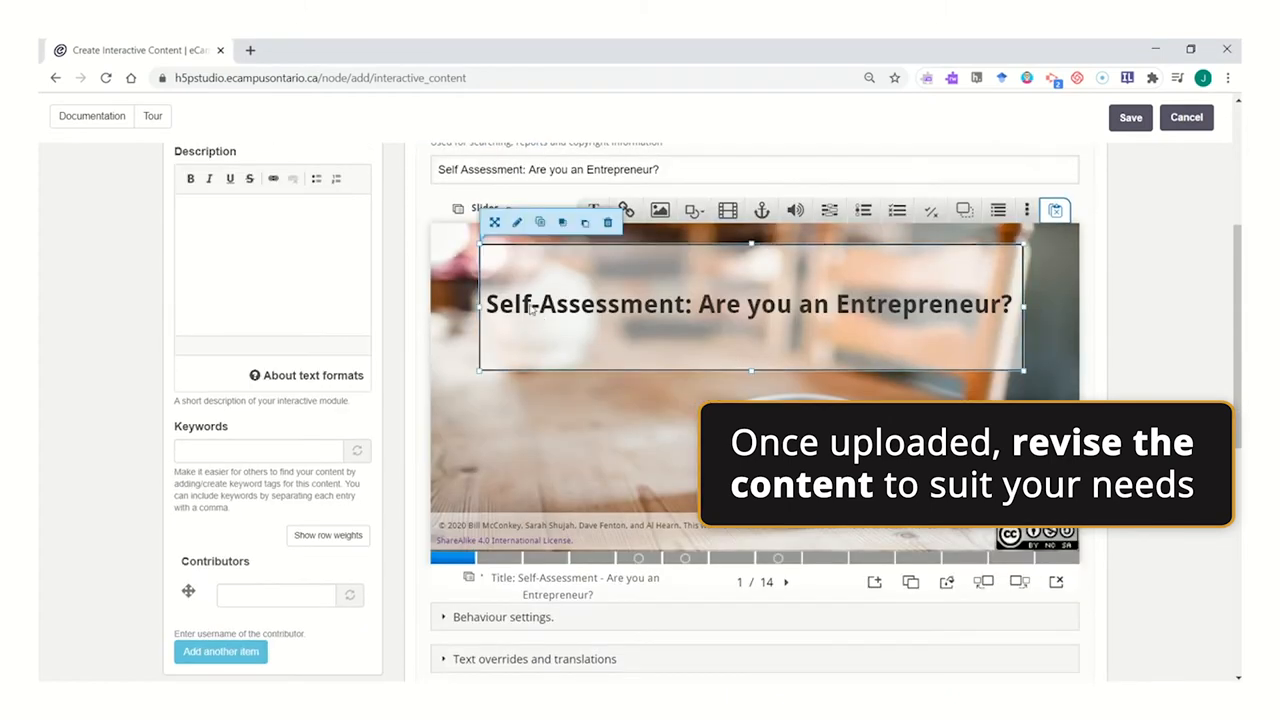
pyautogui.moveTo(518, 222)
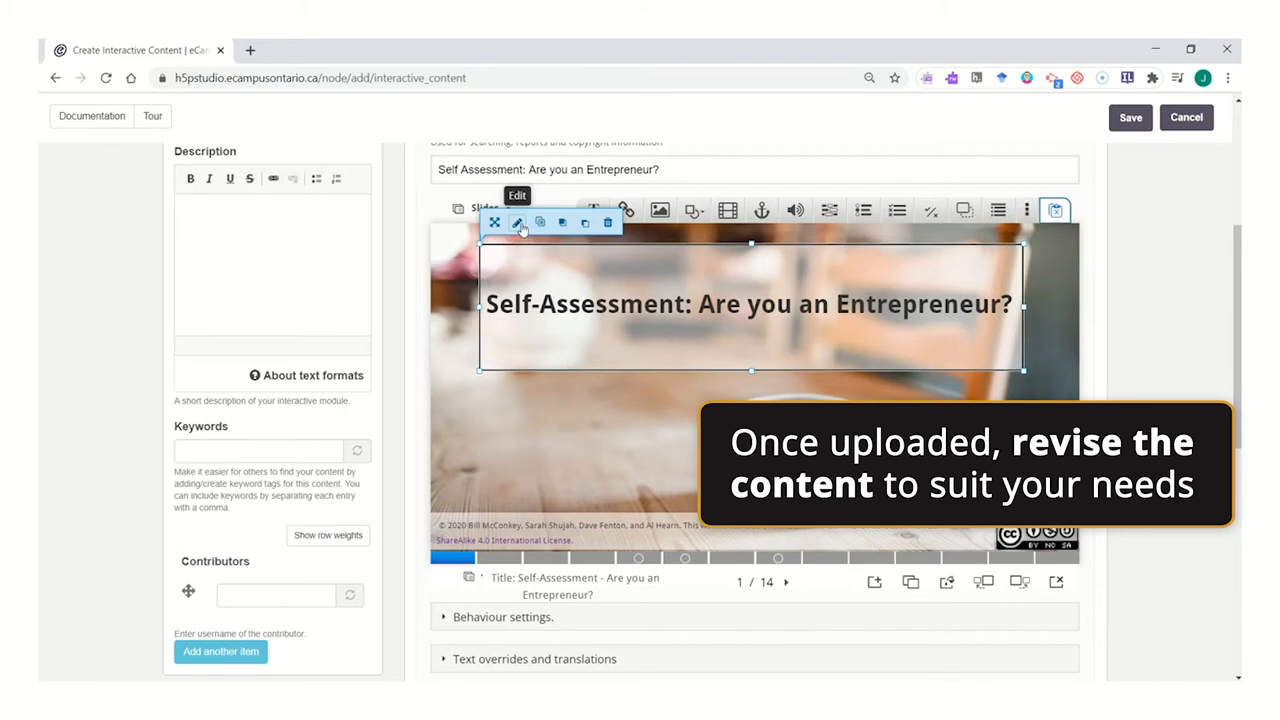
# - Replace 'Entrepreneur' with 'Extrovert' in the title slide heading
pyautogui.click(519, 223)
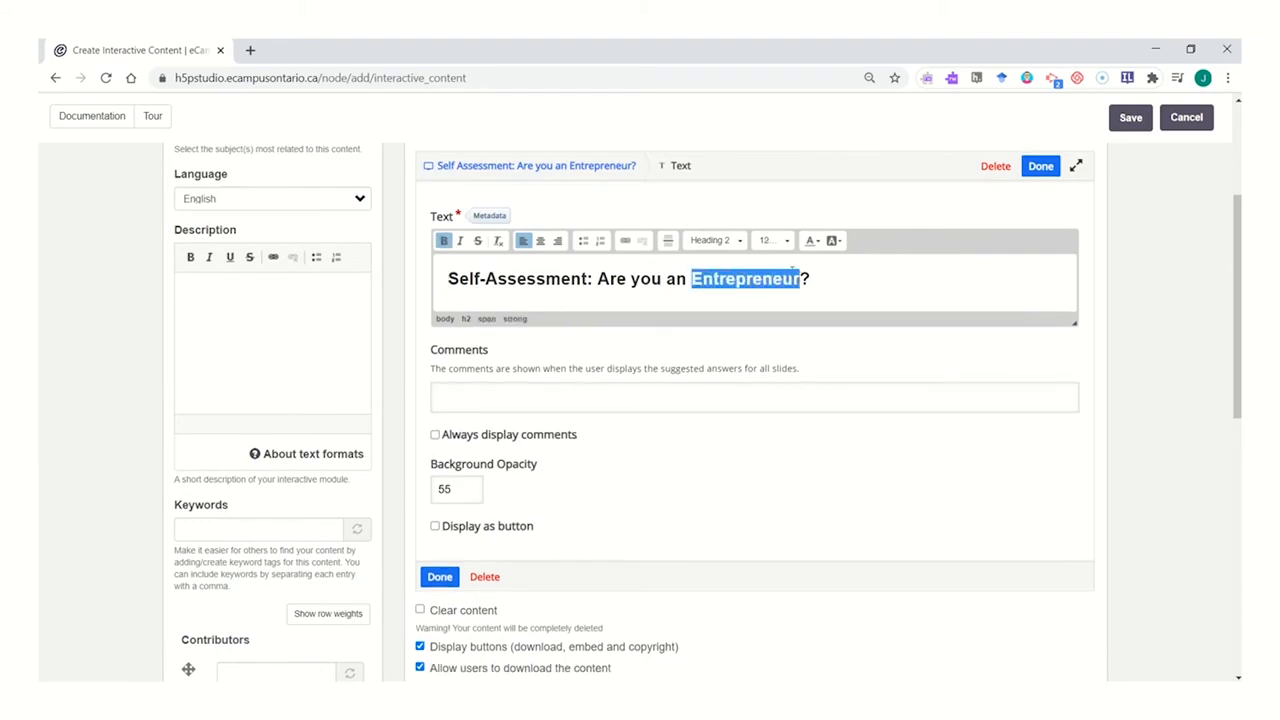
pyautogui.write('Extrovert')
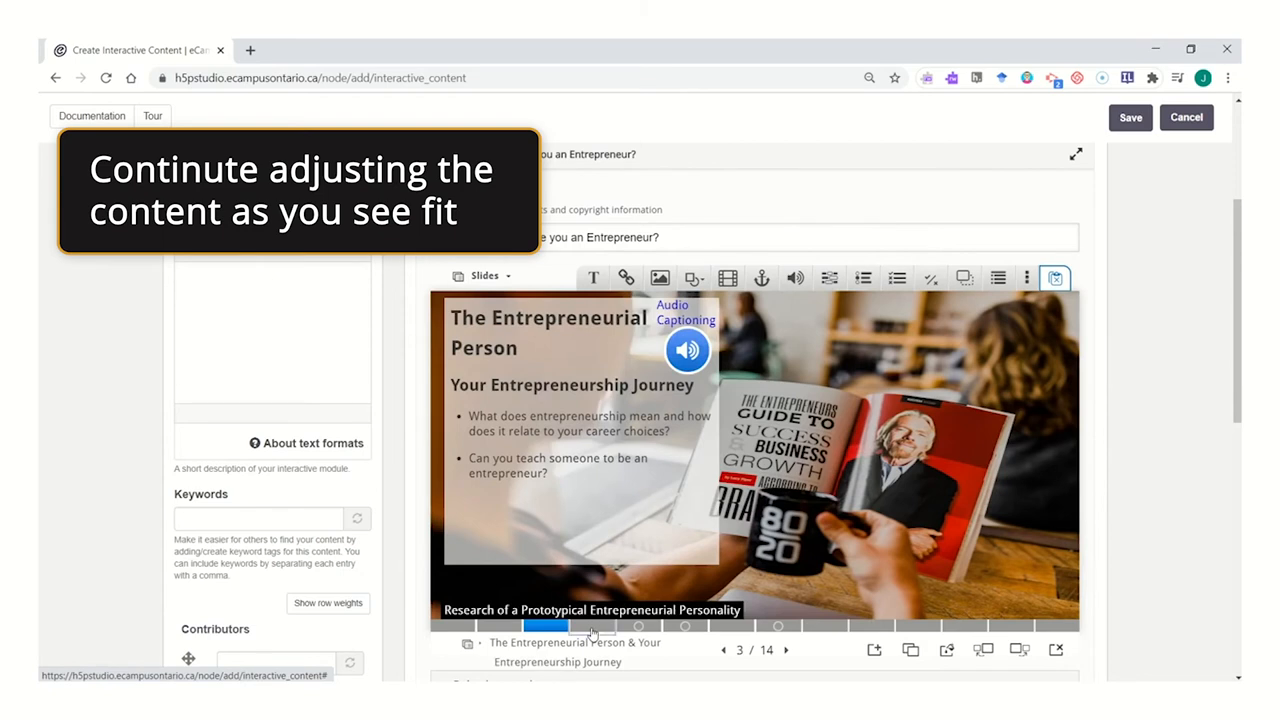
pyautogui.click(640, 626)
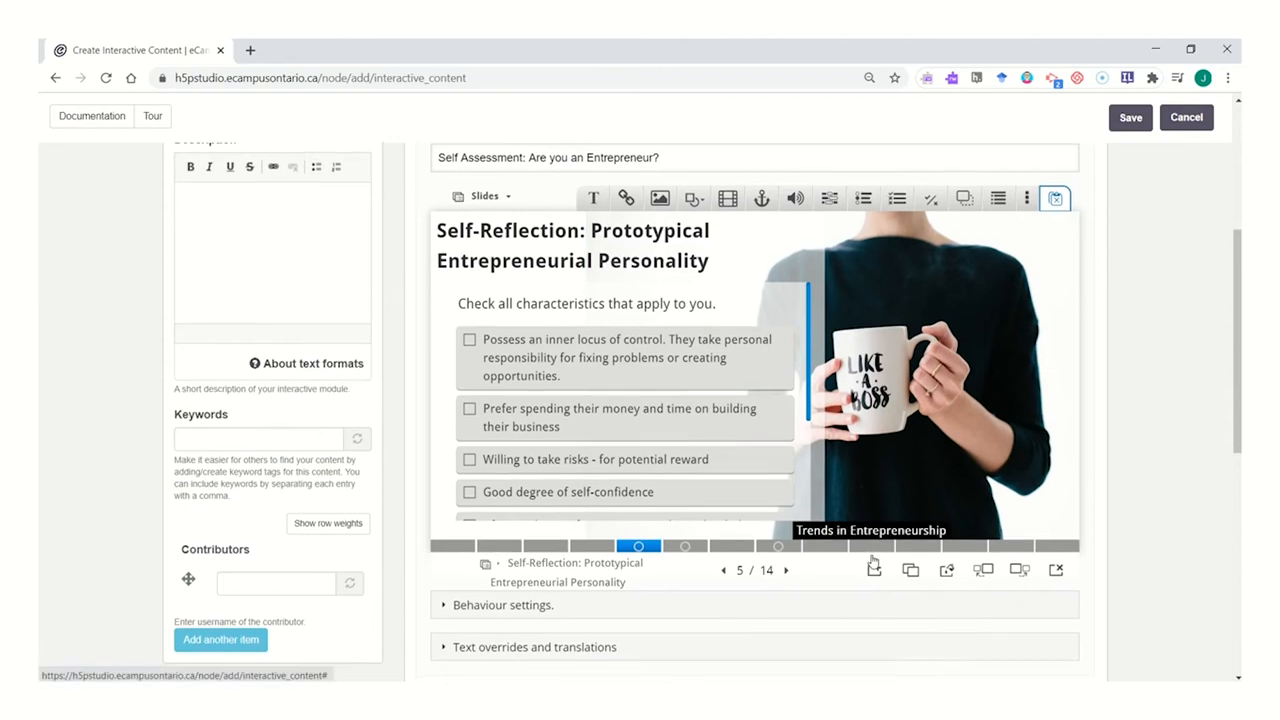
# - Scroll down the form past the presentation editor
pyautogui.scroll(-3)
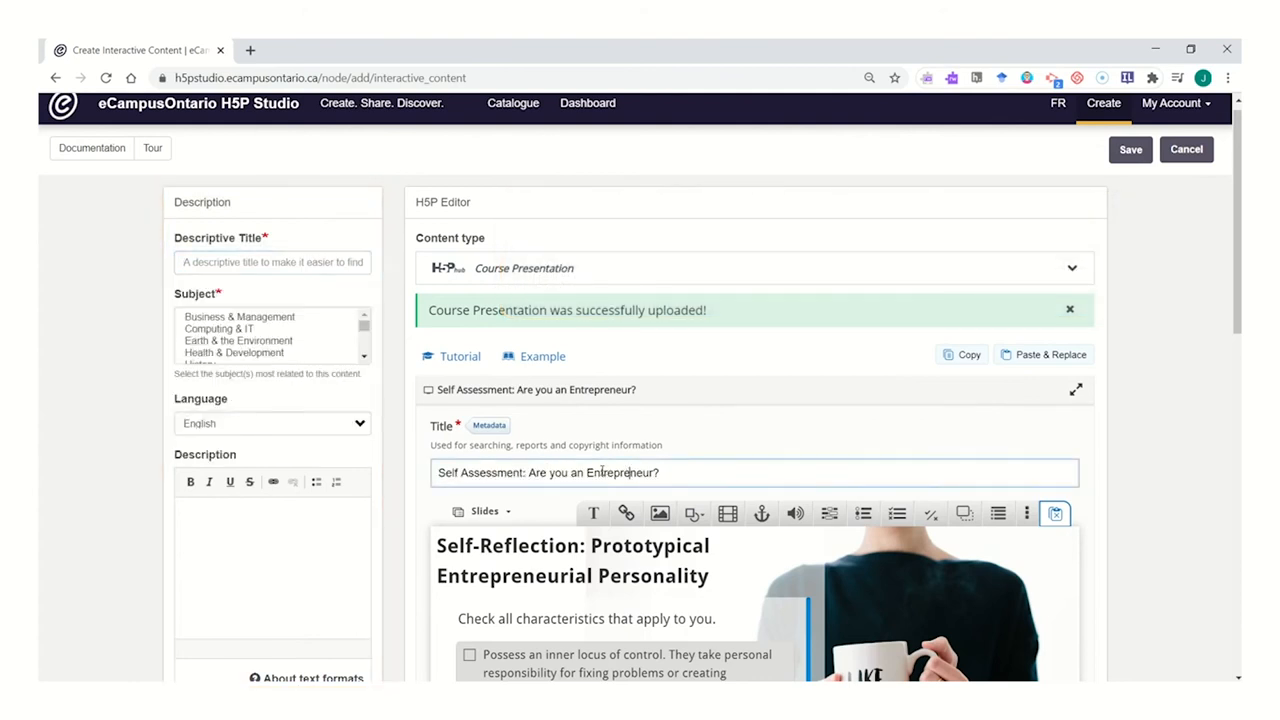
# - Retitle to 'Self Assessment: Are you an Extrovert?' and reuse it as descriptive title
pyautogui.doubleClick(625, 472)
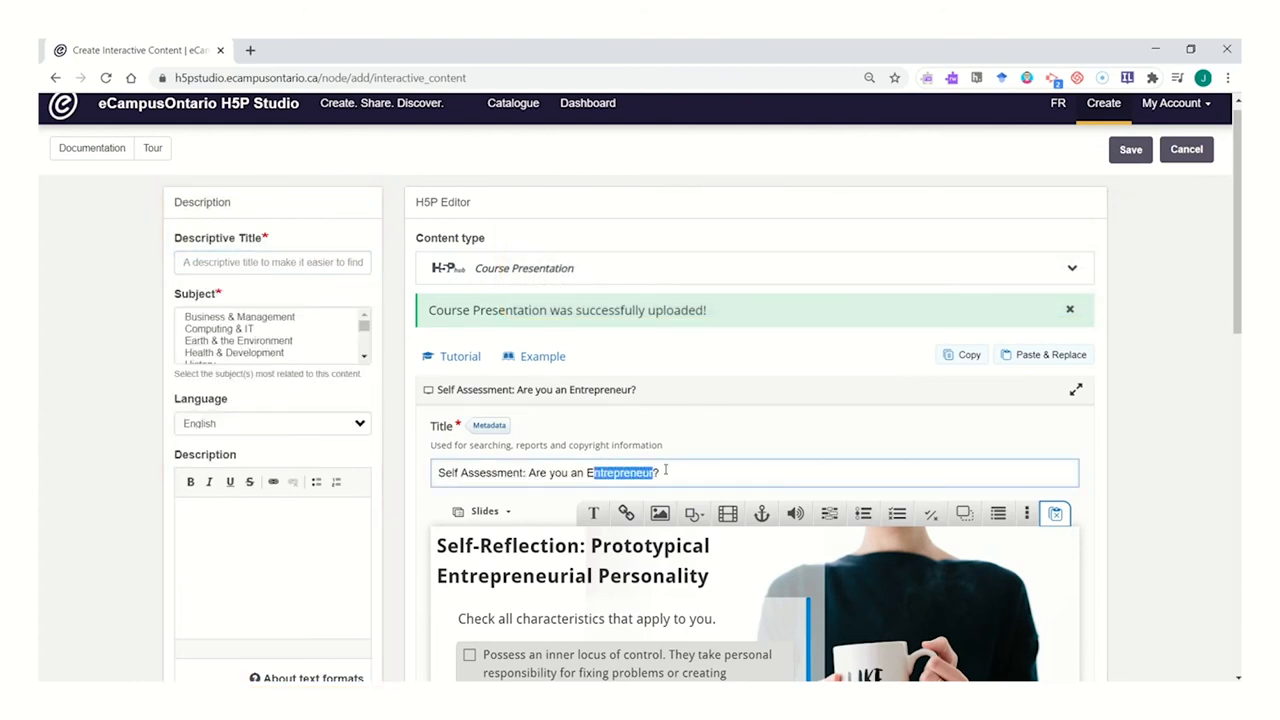
pyautogui.write('Extrd')
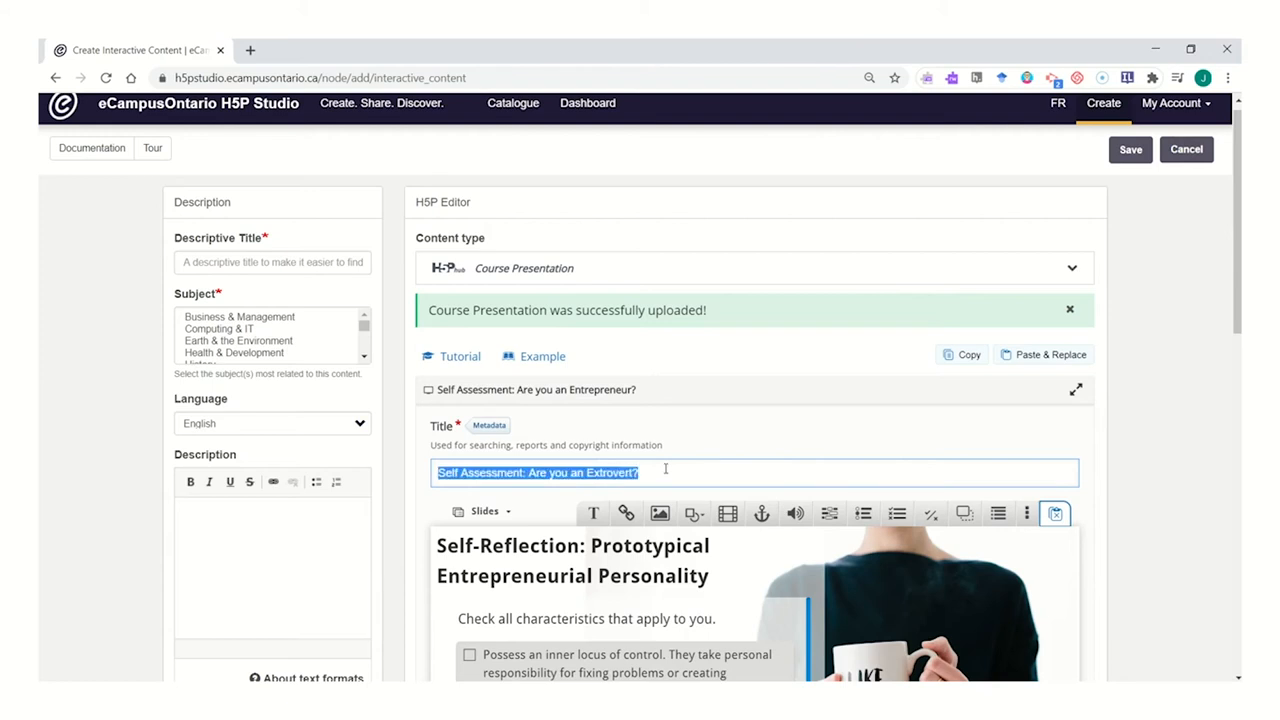
pyautogui.click(272, 262)
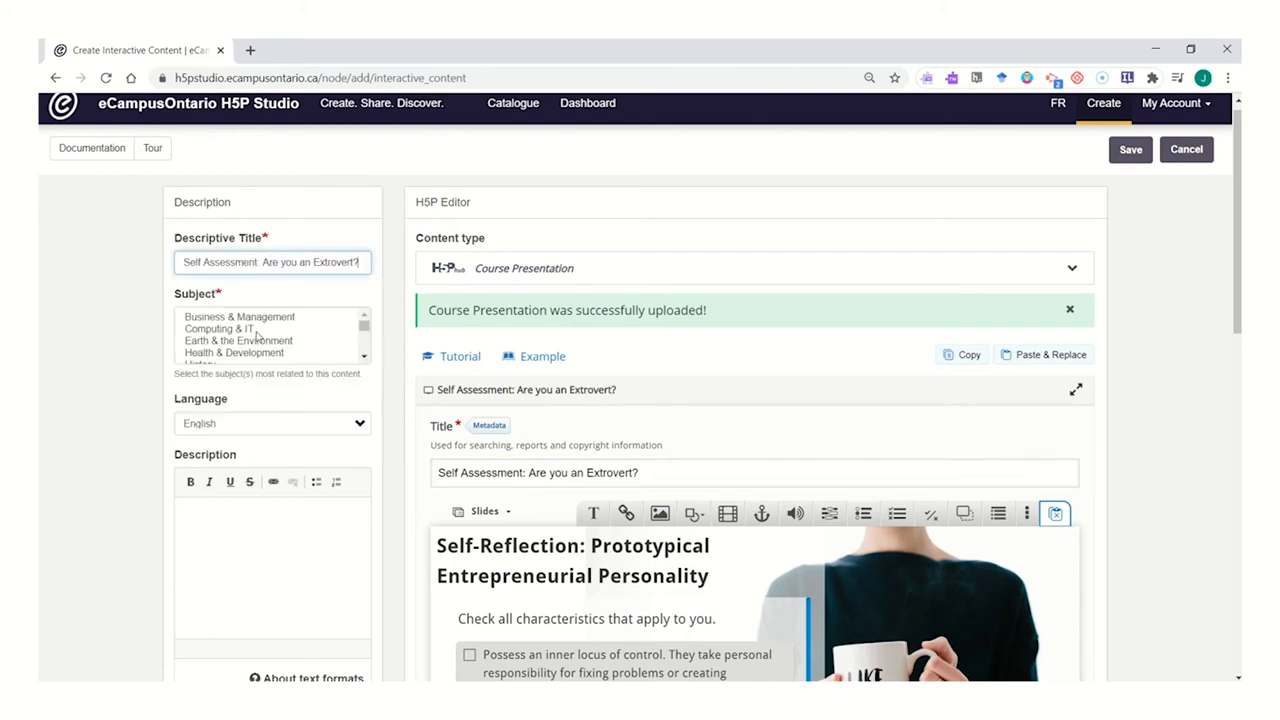
# - Choose Business & Management in the Subject list and scroll further down
pyautogui.click(239, 316)
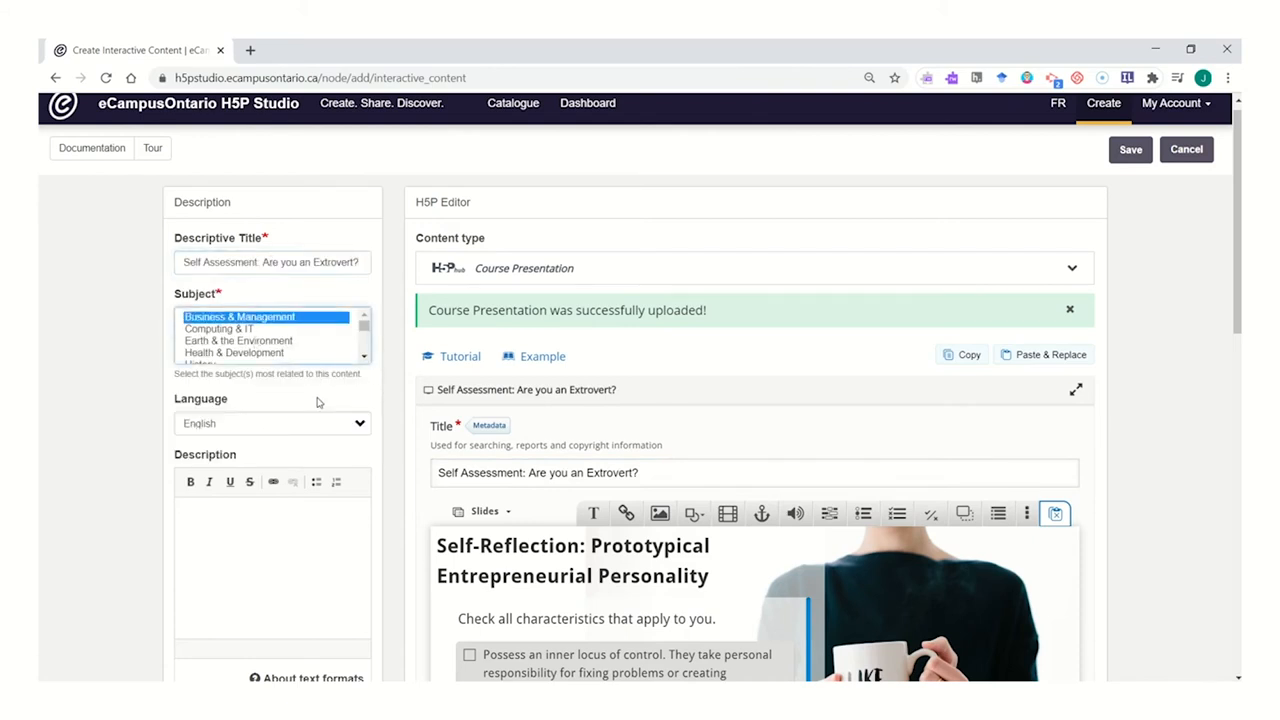
pyautogui.scroll(-3)
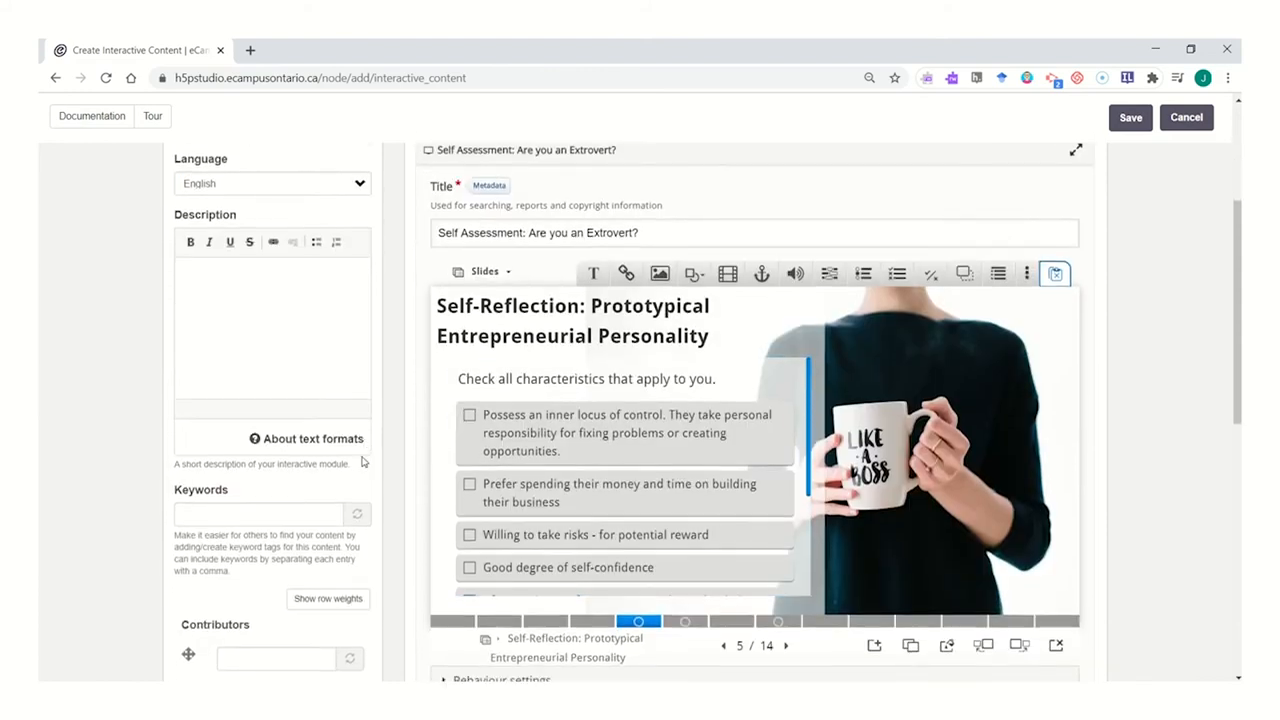
pyautogui.scroll(-3)
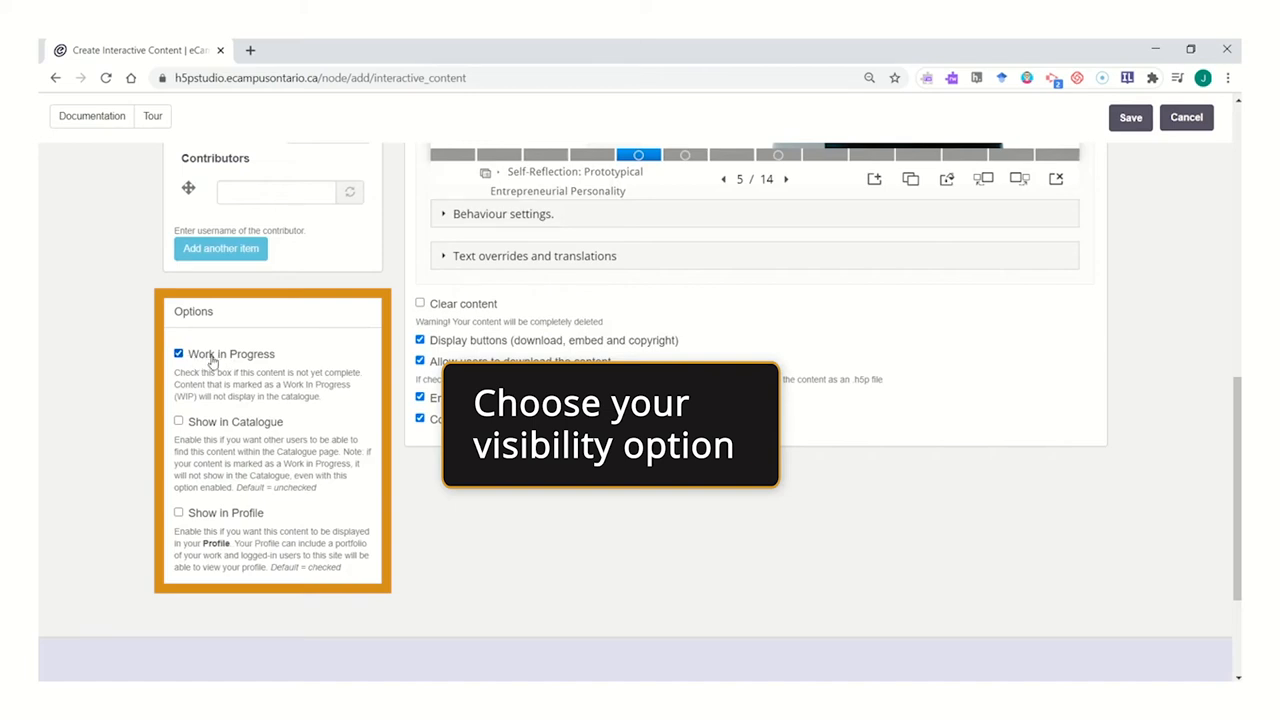
pyautogui.moveTo(245, 363)
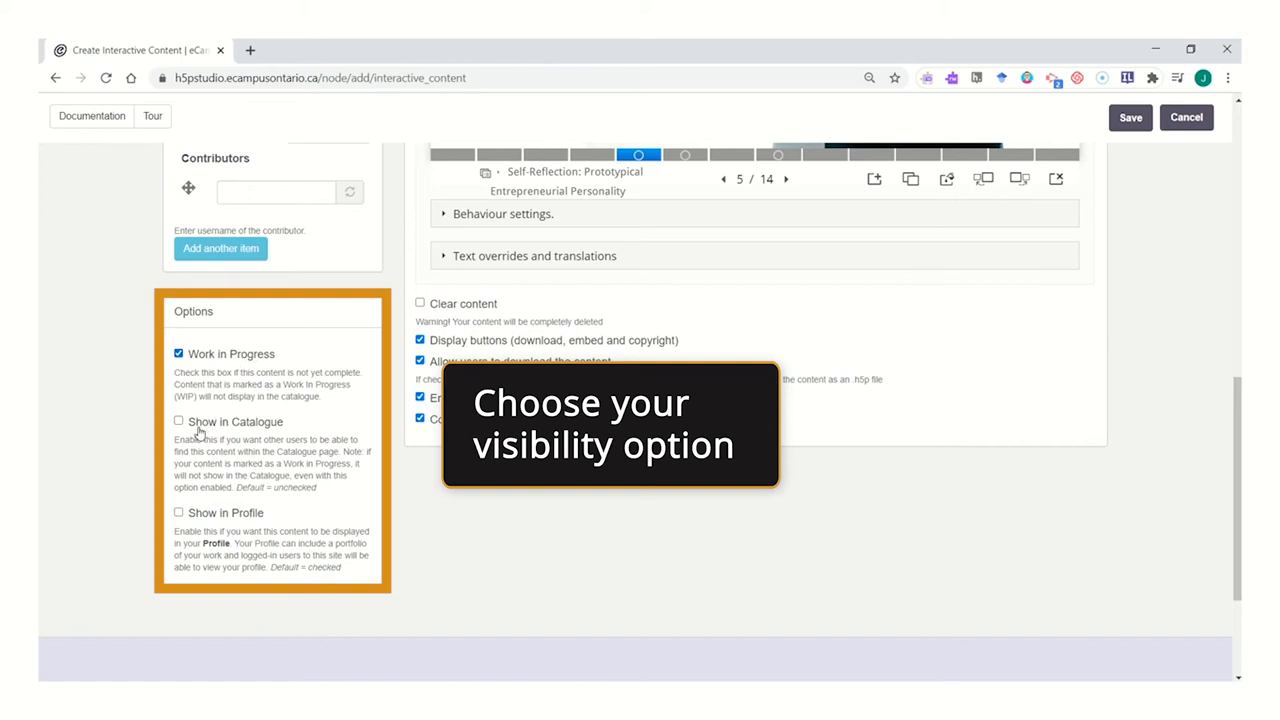
pyautogui.moveTo(283, 432)
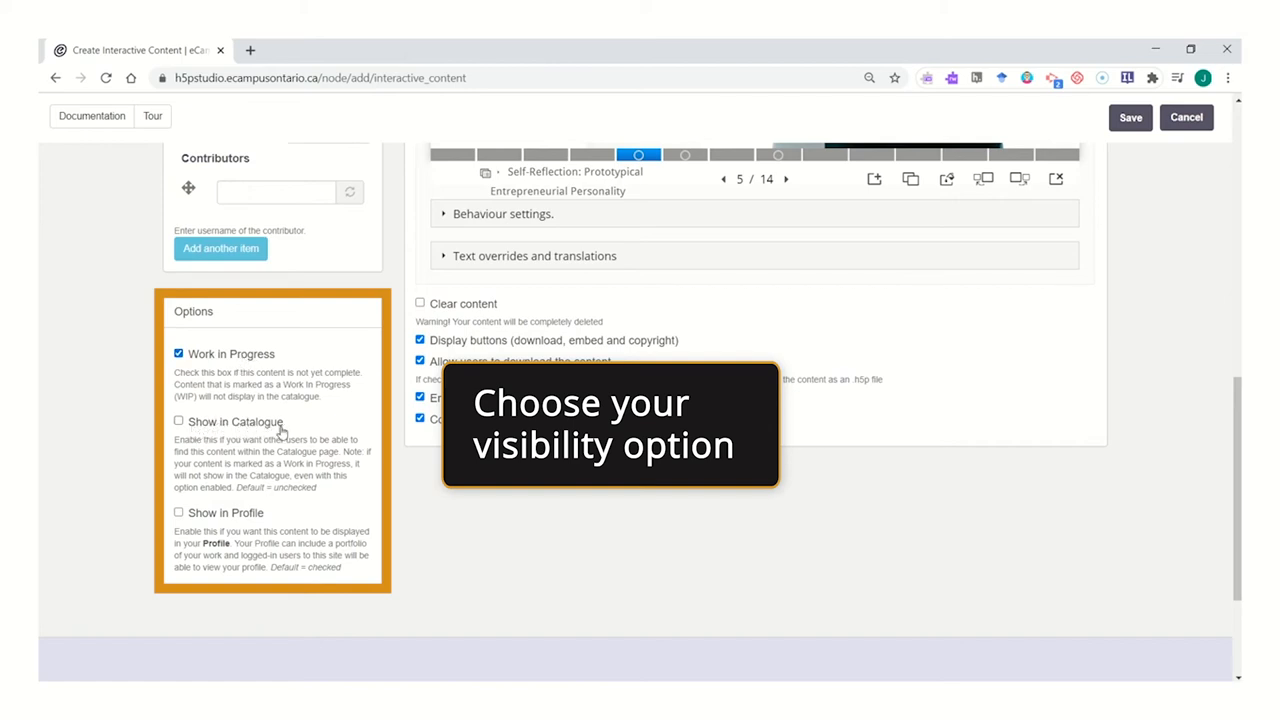
# - Tick Show in Catalogue and toggle Work in Progress off and on
pyautogui.click(178, 420)
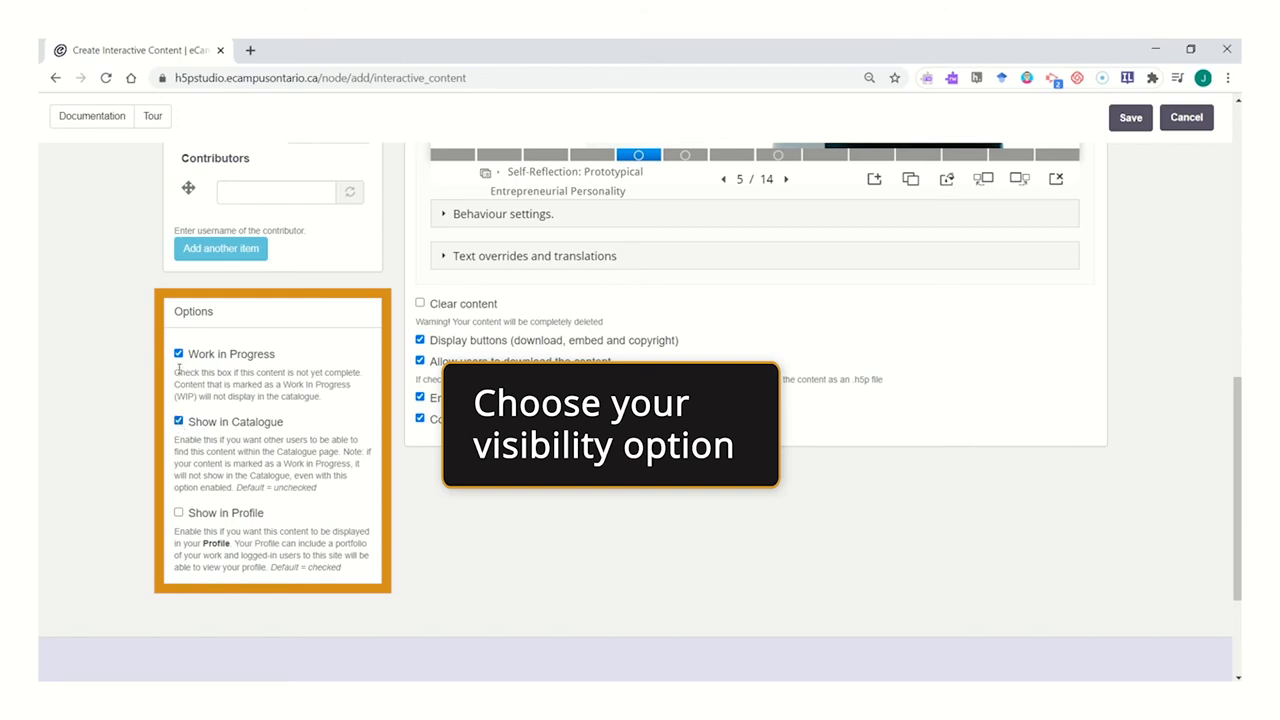
pyautogui.click(178, 353)
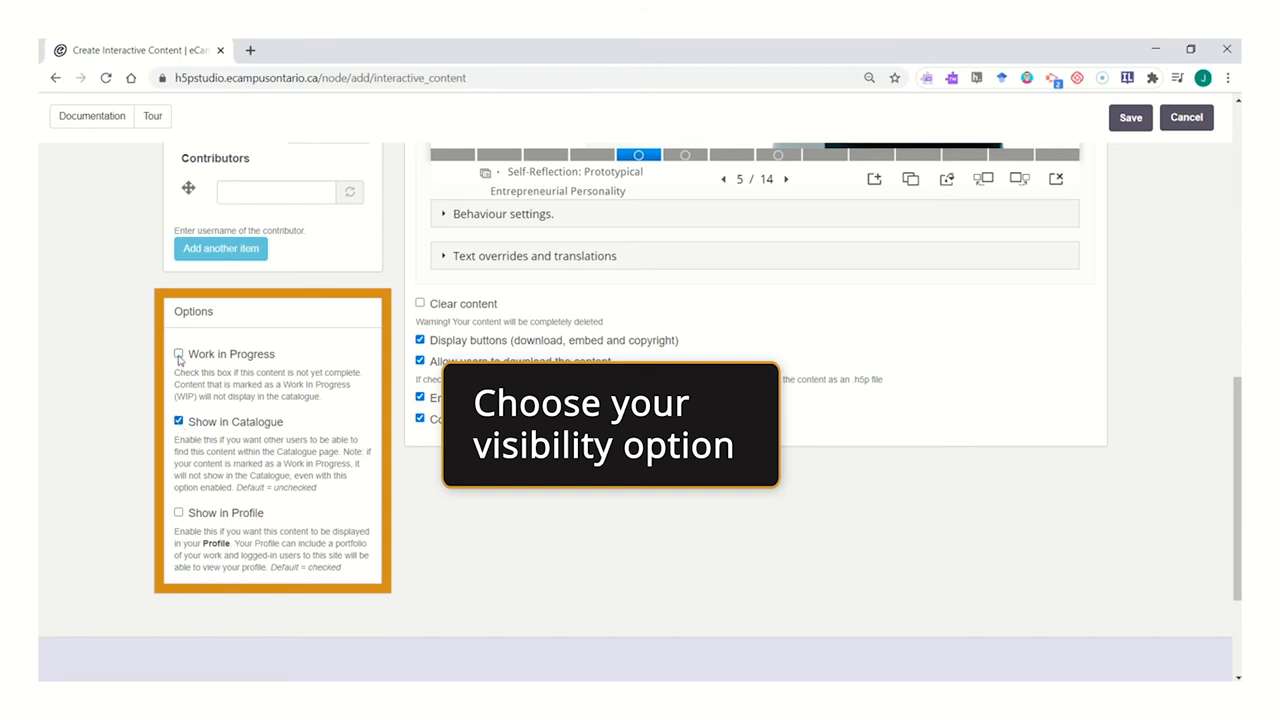
pyautogui.click(178, 353)
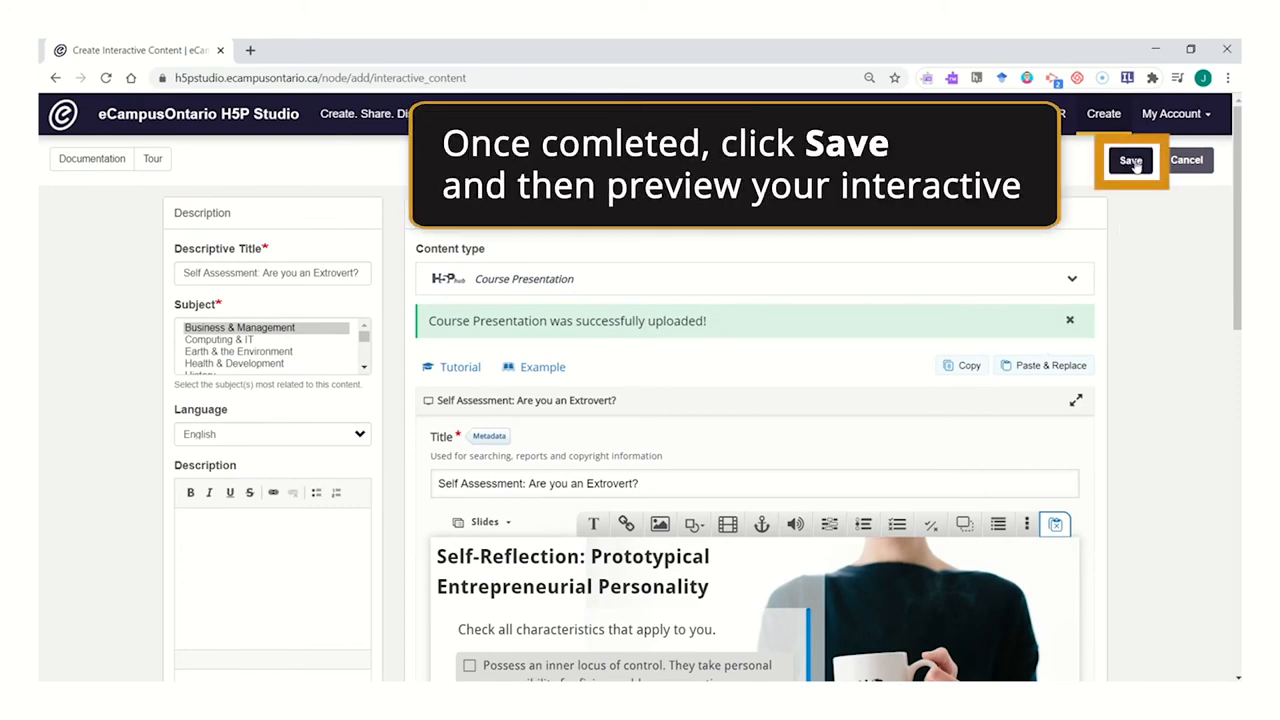
# - Save the Extrovert presentation to reach its preview page
pyautogui.click(1130, 160)
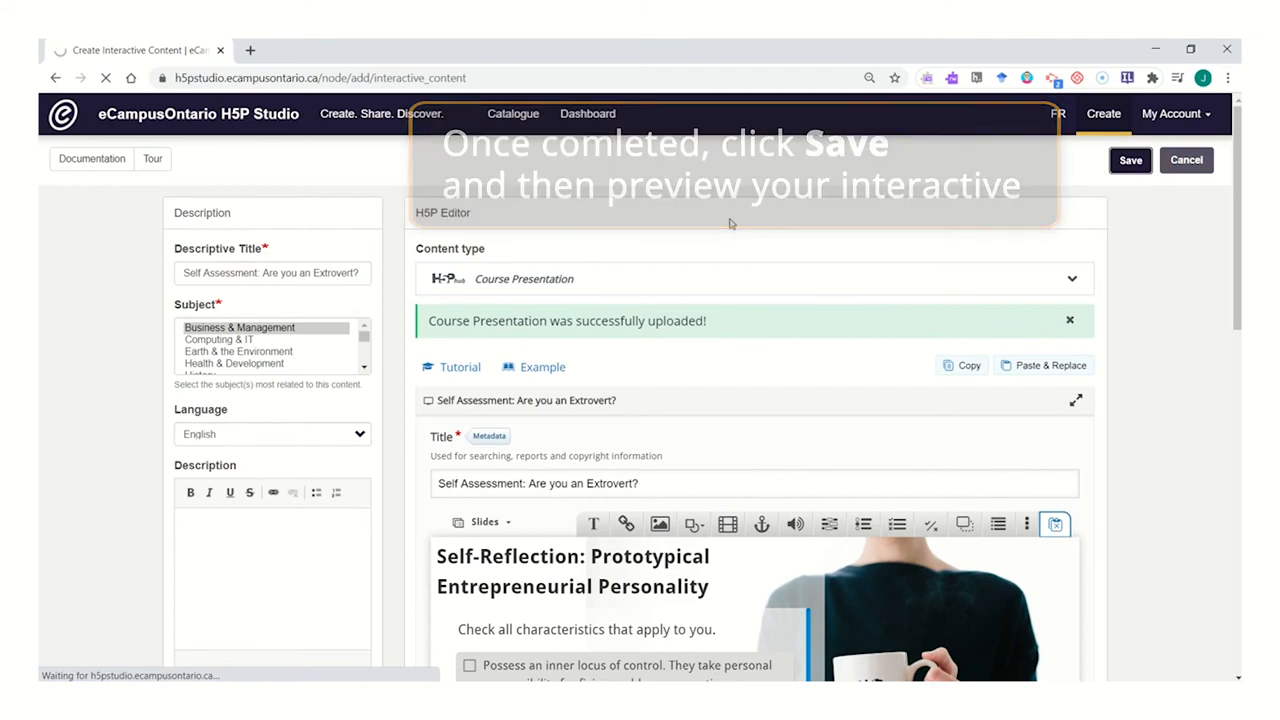
pyautogui.click(1130, 160)
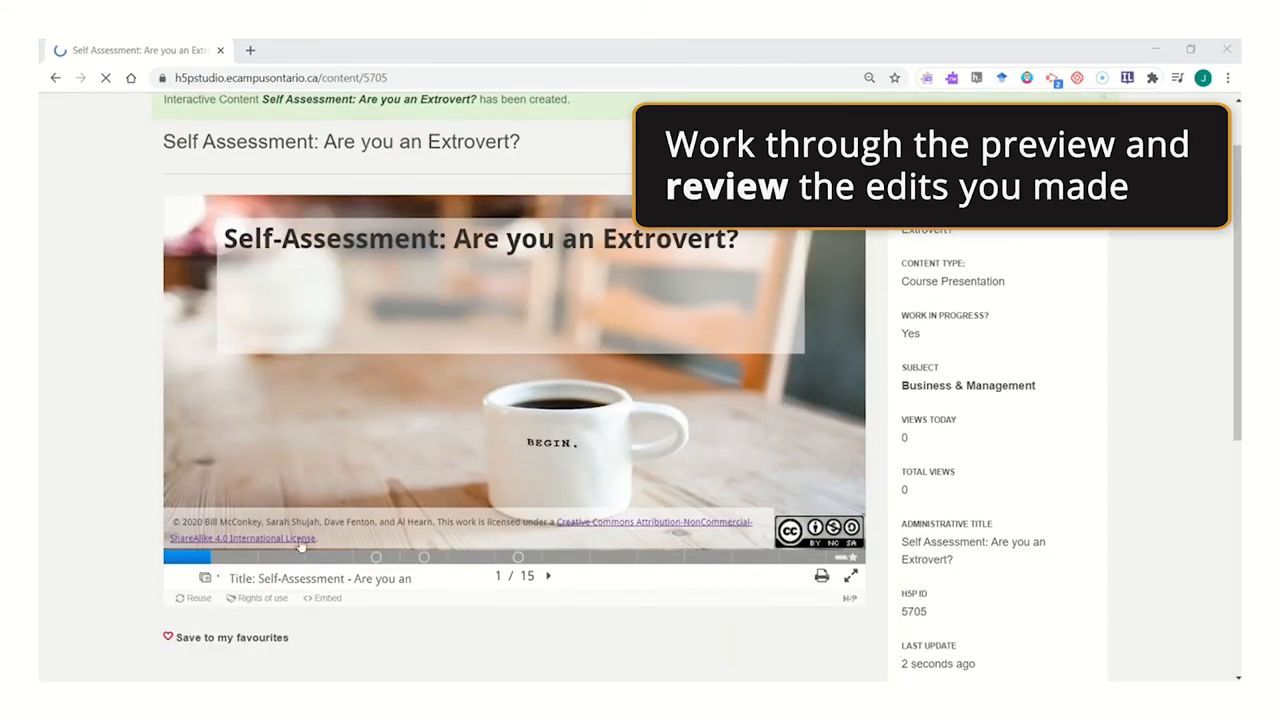
# - Advance the Extrovert self-assessment preview to slide 4 of 15
pyautogui.click(548, 575)
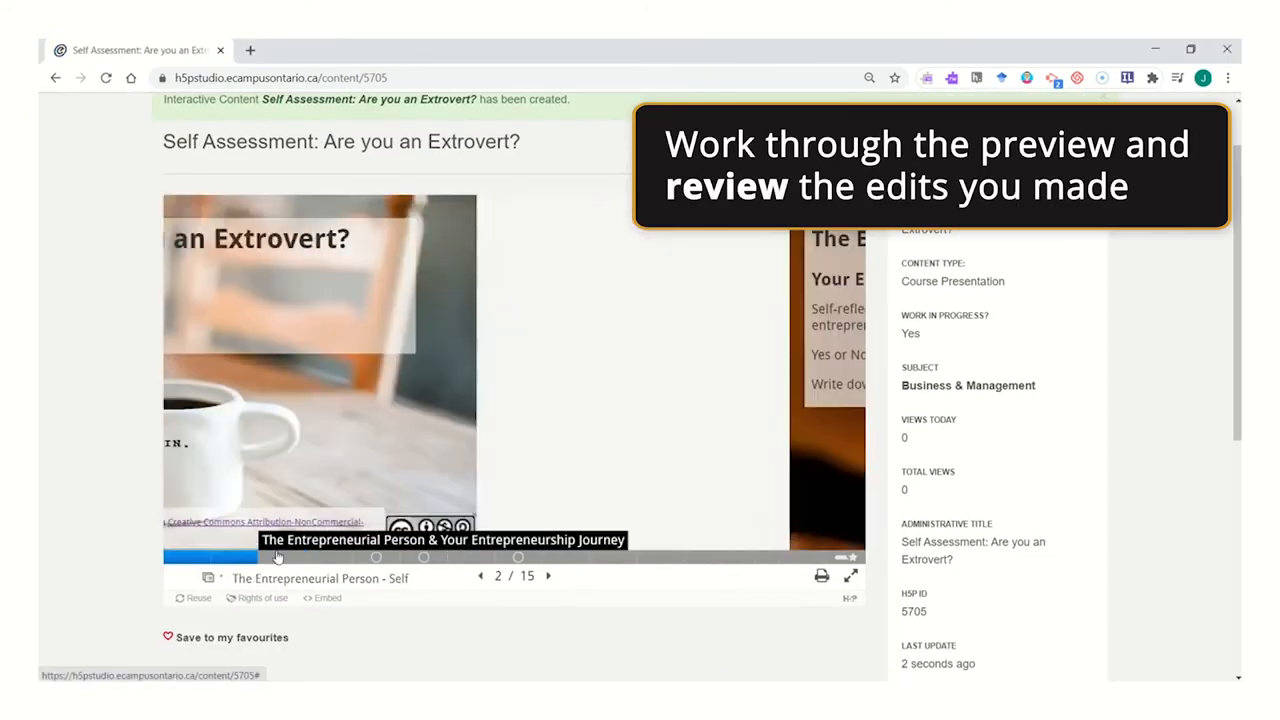
pyautogui.click(337, 557)
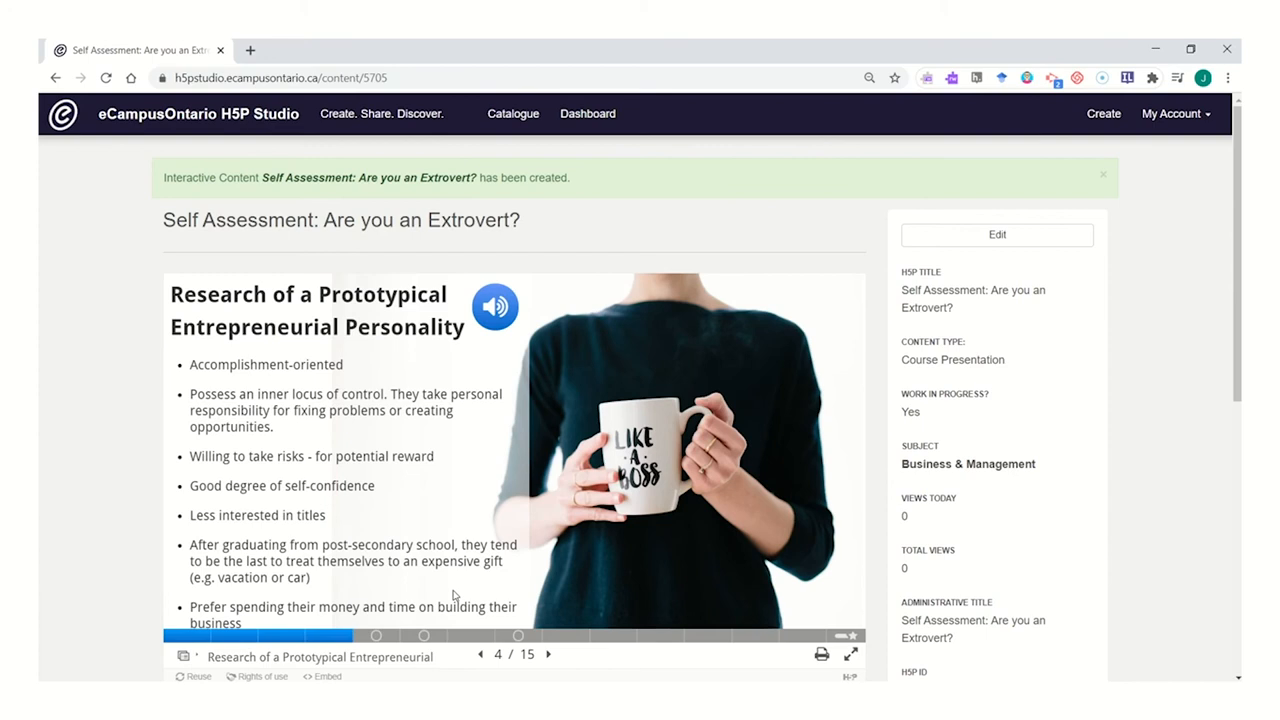
pyautogui.moveTo(590, 407)
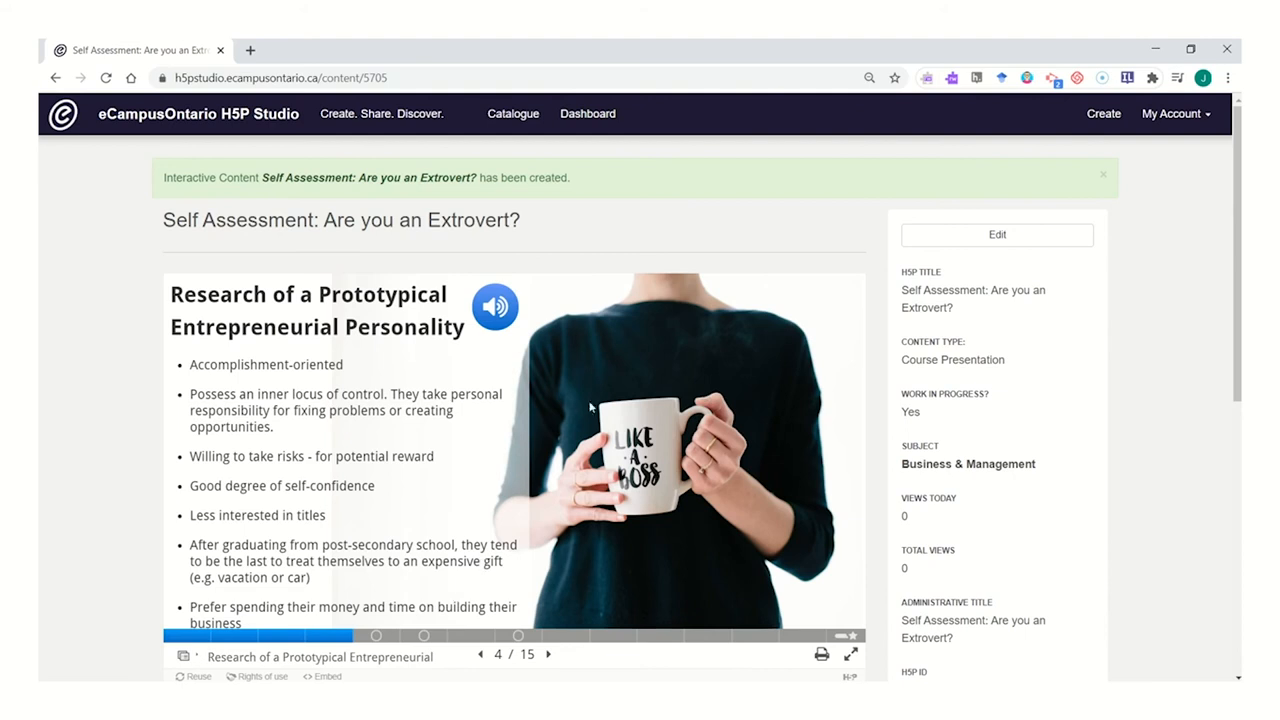
pyautogui.moveTo(588, 113)
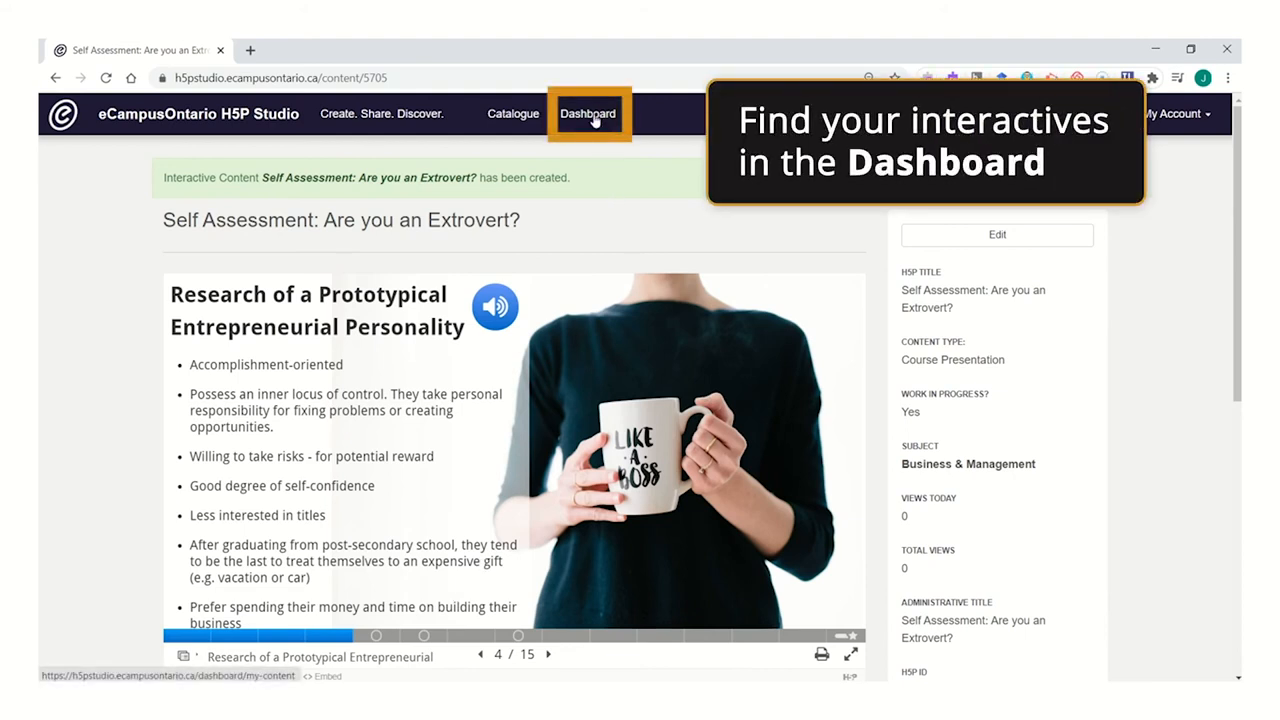
# - Open the Dashboard to see 'Self Assessment: Are you an Extrovert?' listed first
pyautogui.click(588, 113)
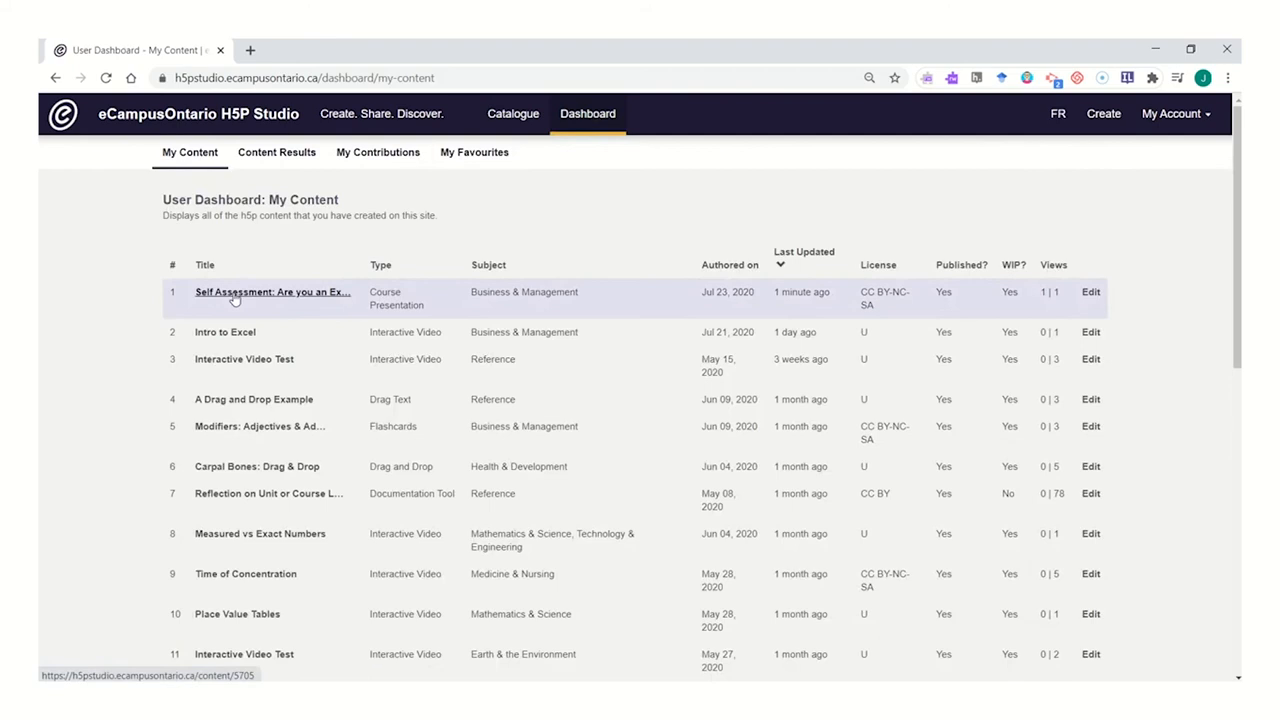
pyautogui.moveTo(311, 296)
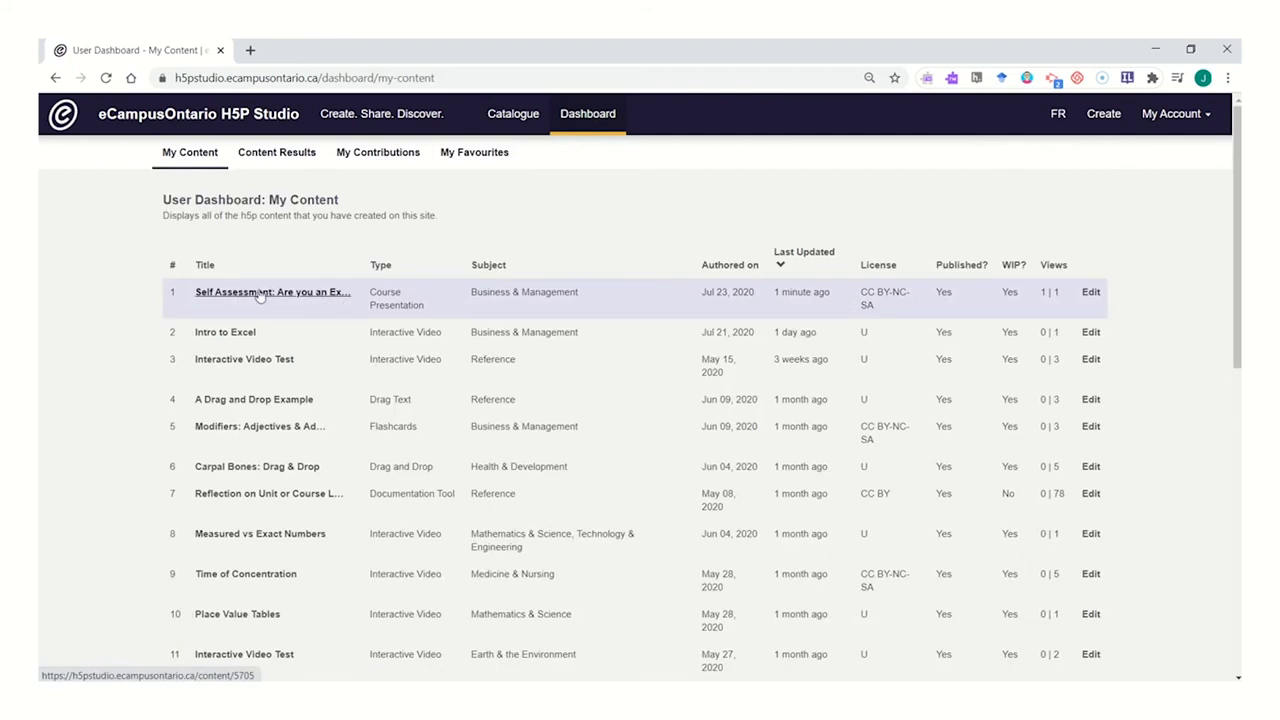
pyautogui.moveTo(250, 378)
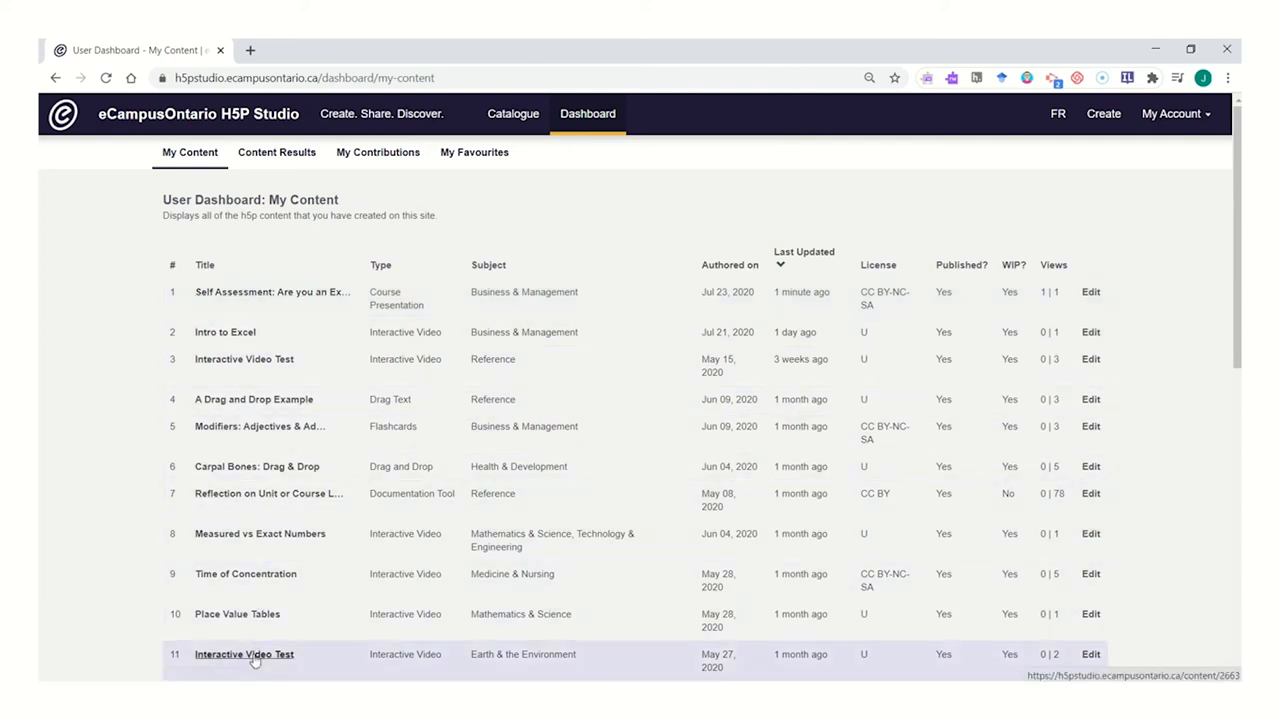
pyautogui.moveTo(270, 291)
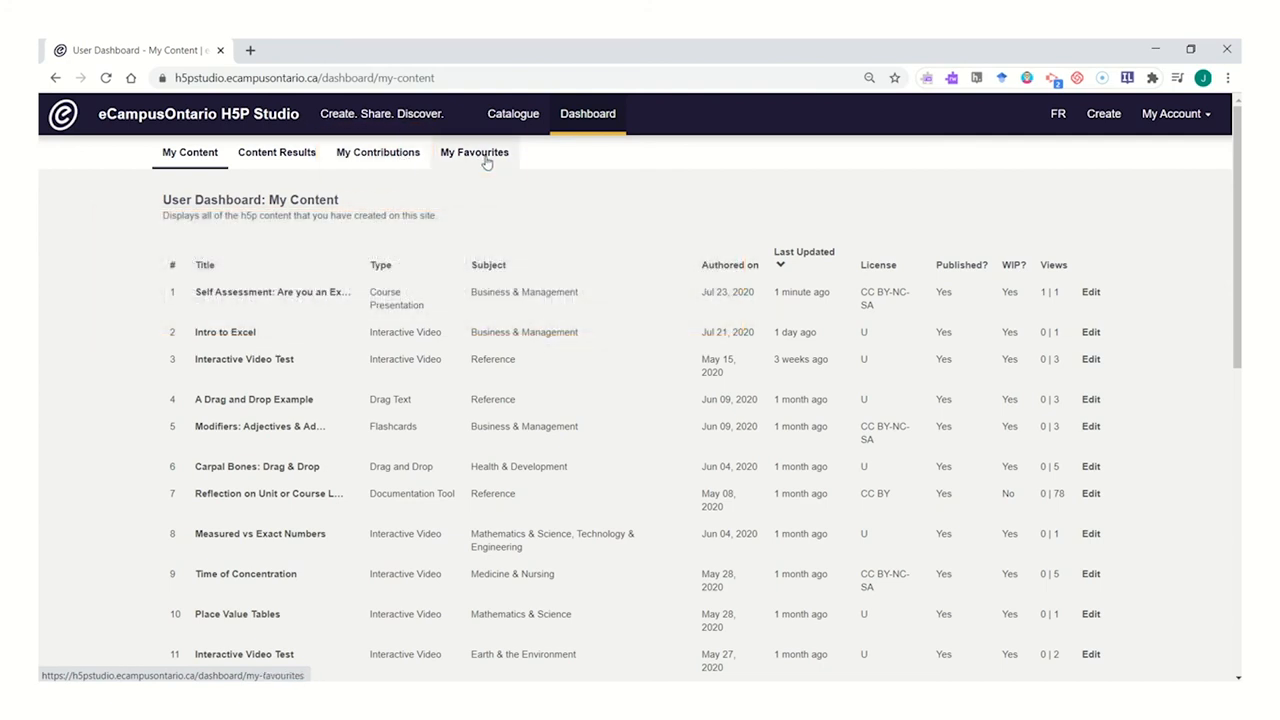
pyautogui.moveTo(474, 152)
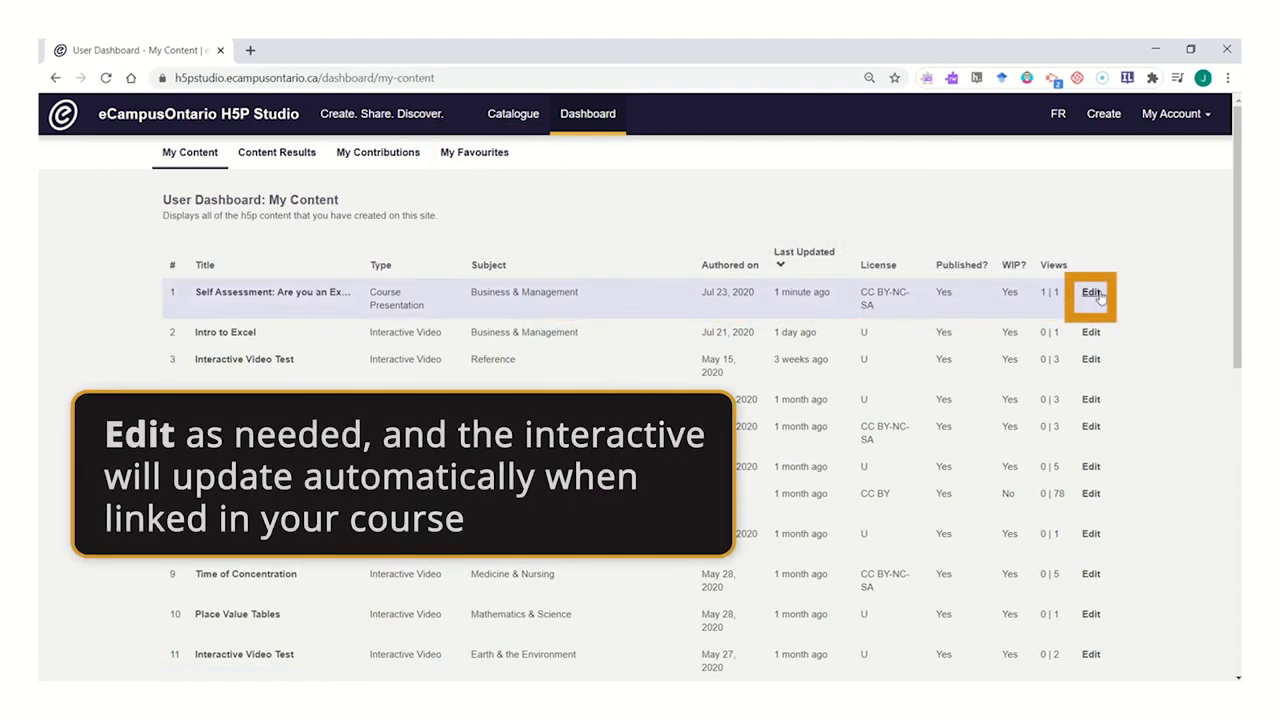
pyautogui.moveTo(1090, 293)
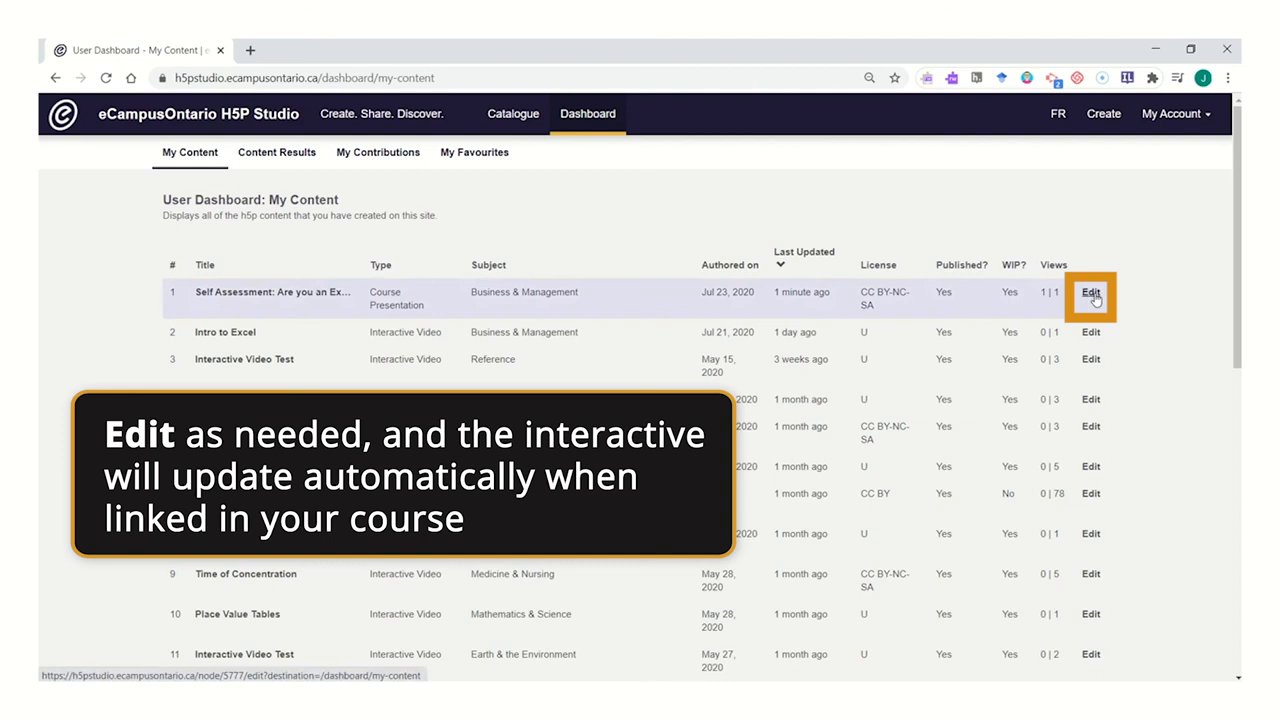
# - Edit the first My Content row, the Extrovert self-assessment
pyautogui.click(1090, 293)
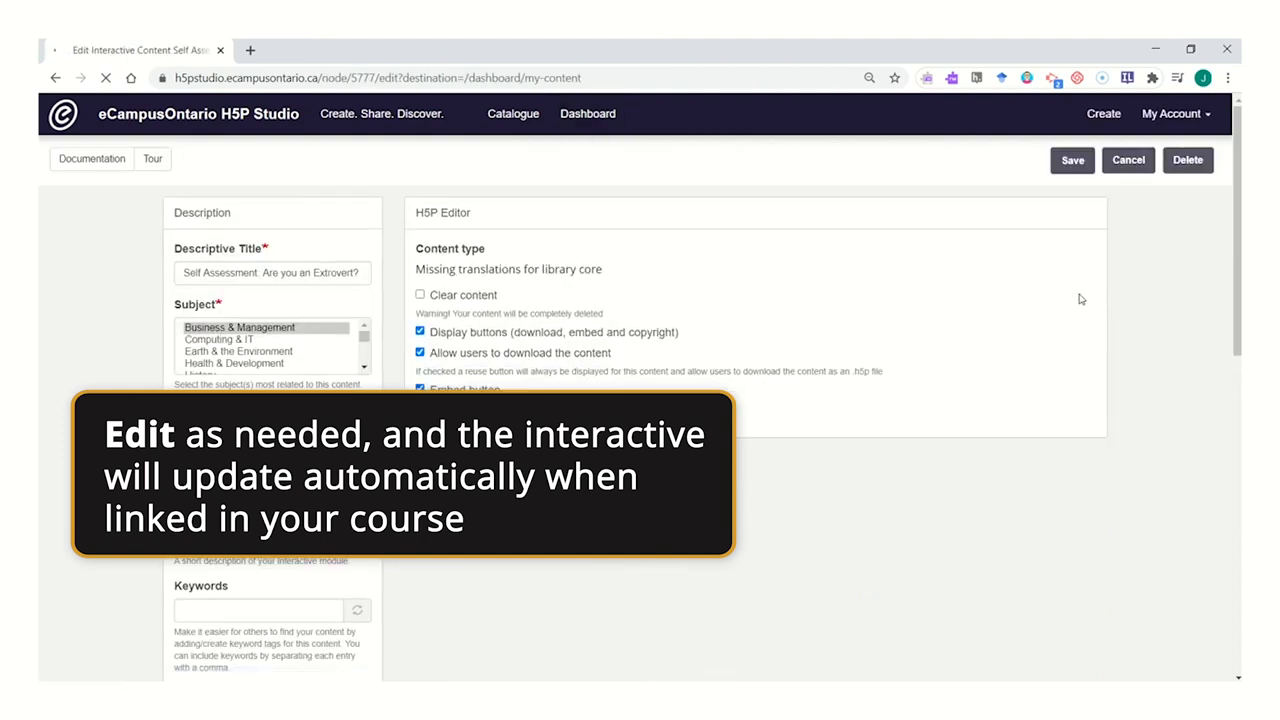